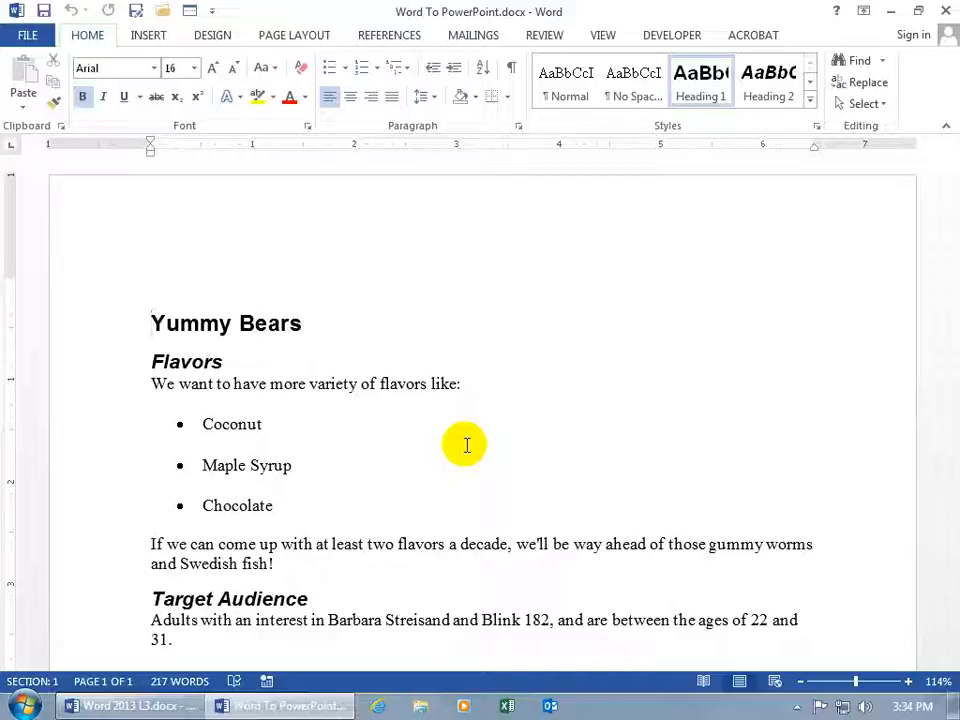
Step: Check which styles the Yummy Bears, 2009 Earnings and 2008 Earnings headings use
{"action": "left_click", "coordinate": [152, 323]}
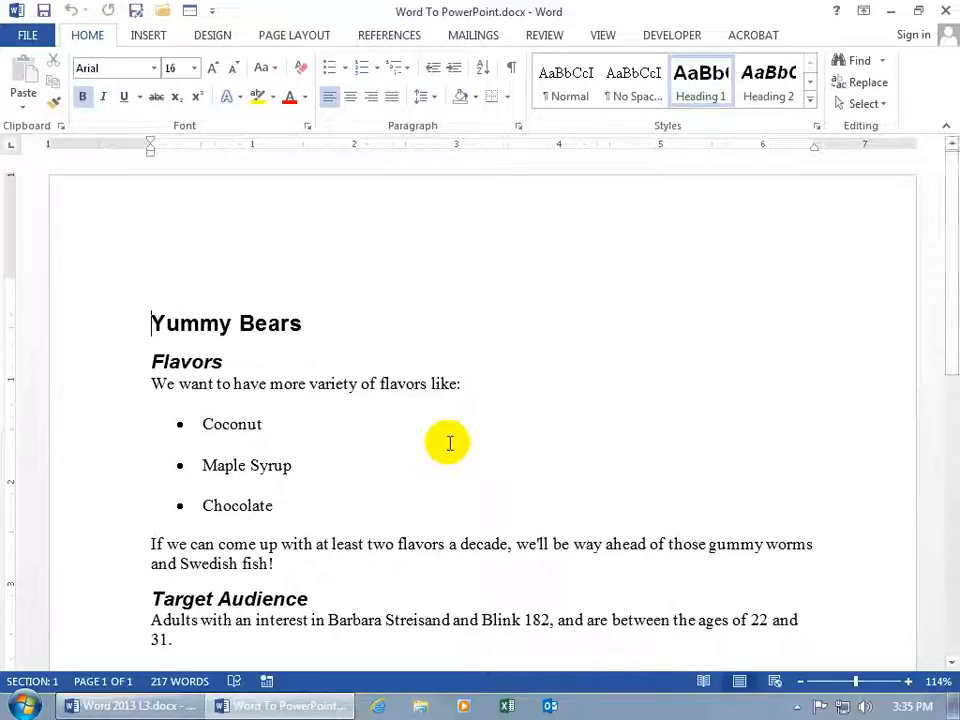
{"action": "mouse_move", "coordinate": [454, 500]}
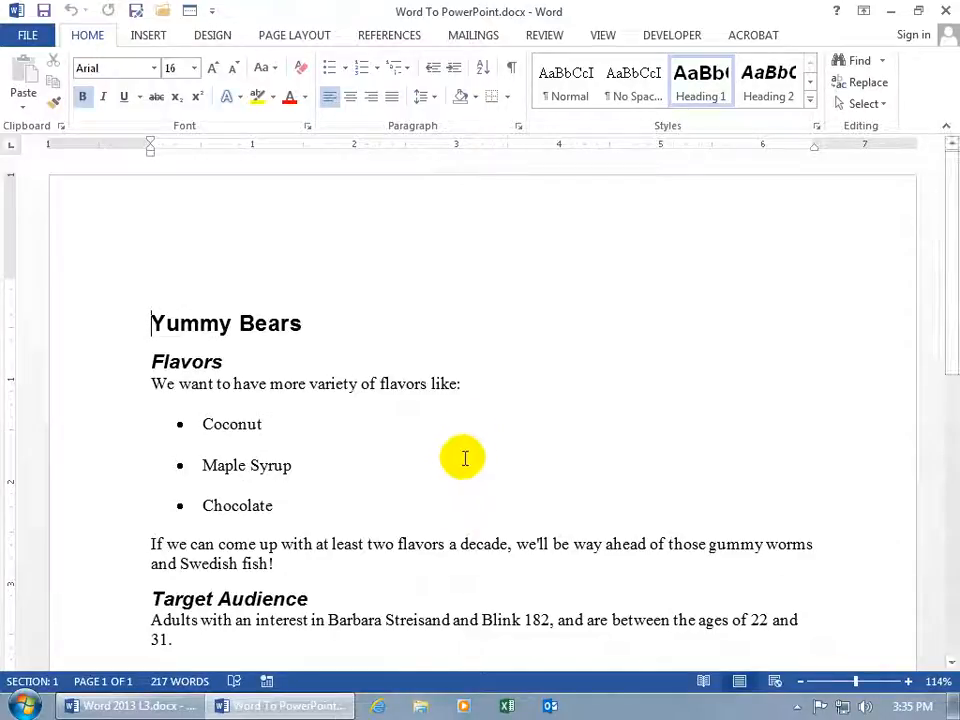
{"action": "mouse_move", "coordinate": [442, 450]}
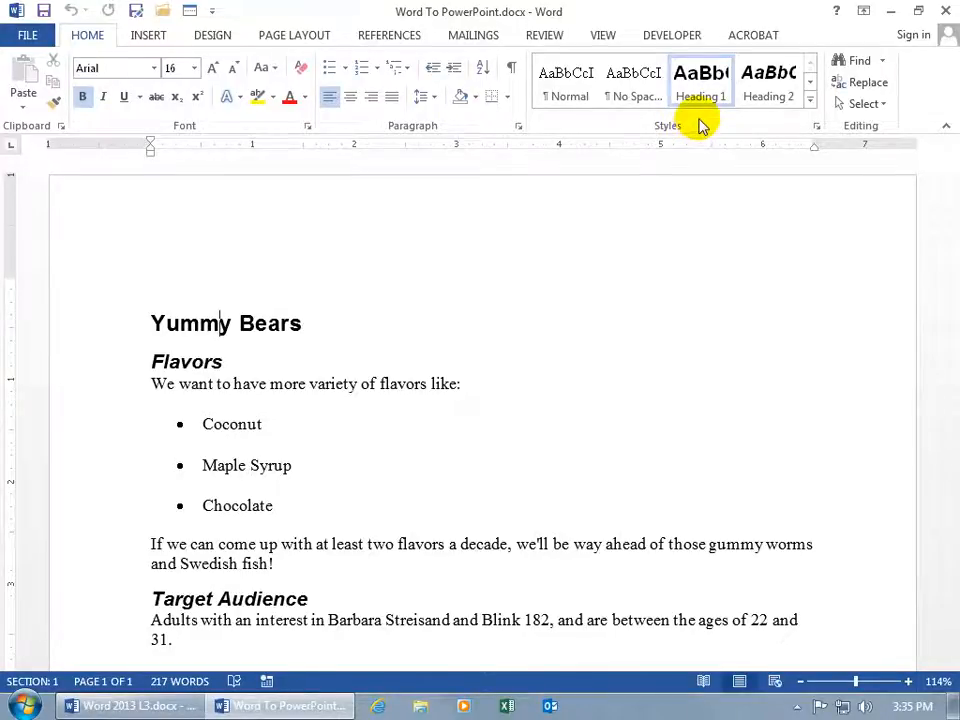
{"action": "mouse_move", "coordinate": [183, 363]}
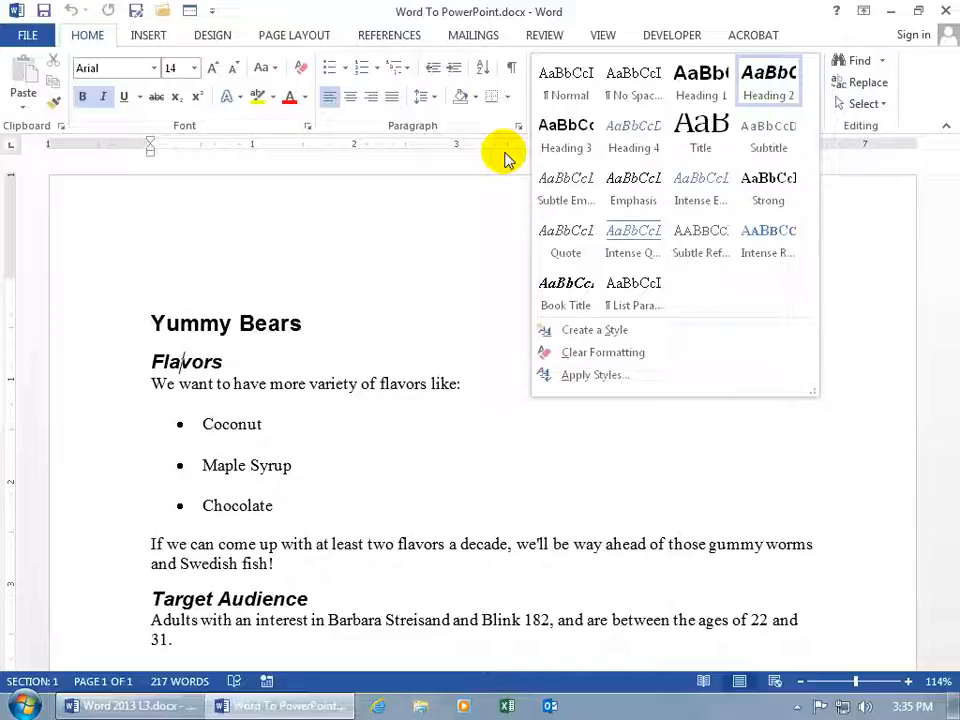
{"action": "mouse_move", "coordinate": [315, 385]}
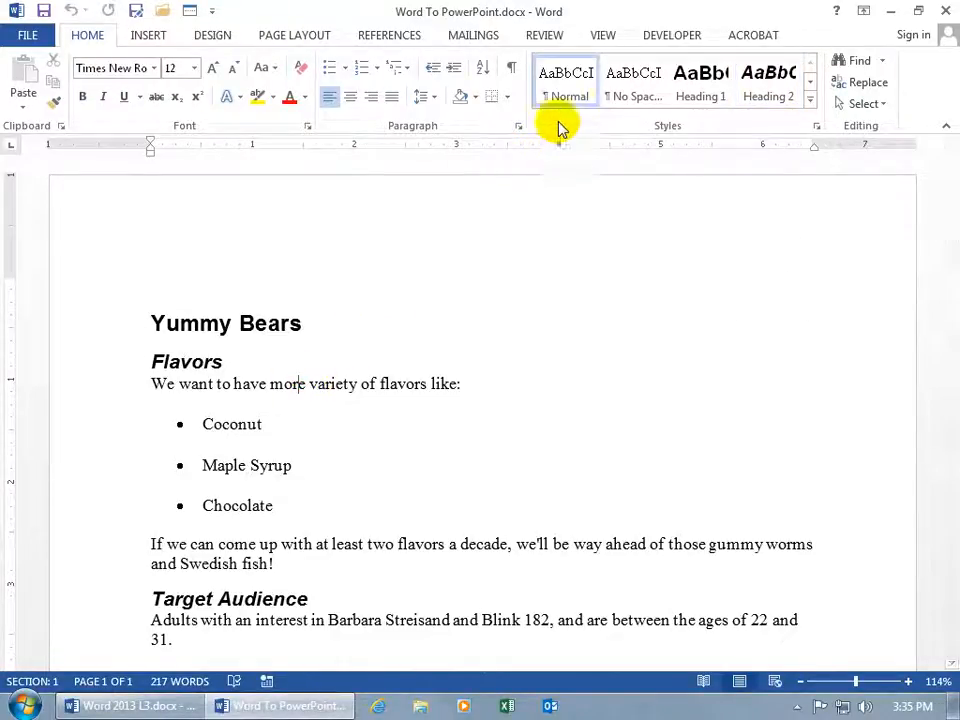
{"action": "mouse_move", "coordinate": [482, 361]}
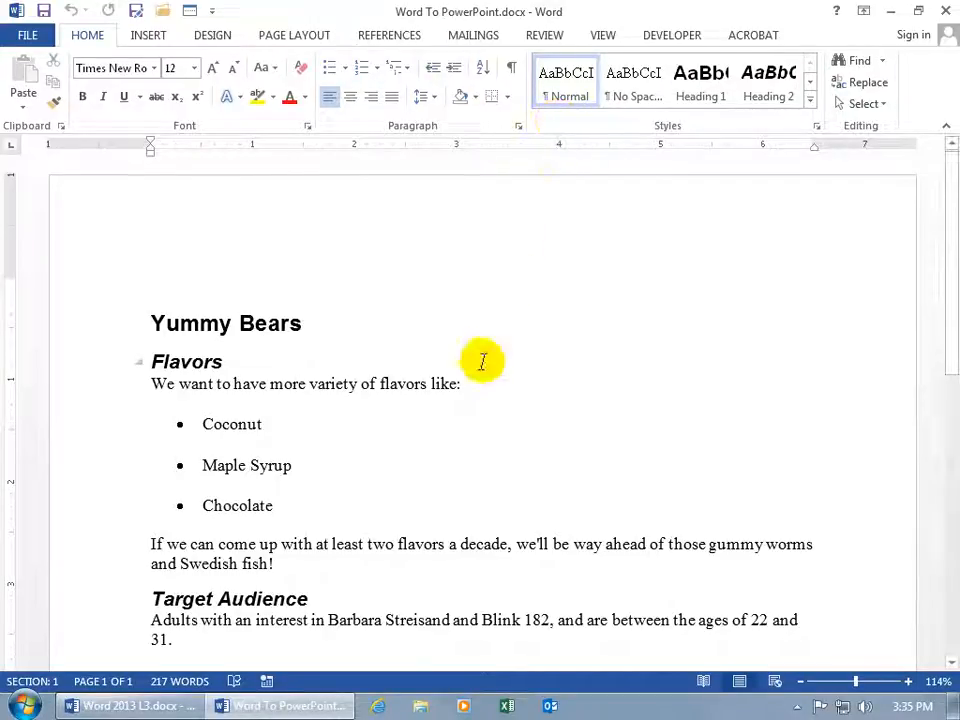
{"action": "mouse_move", "coordinate": [230, 420]}
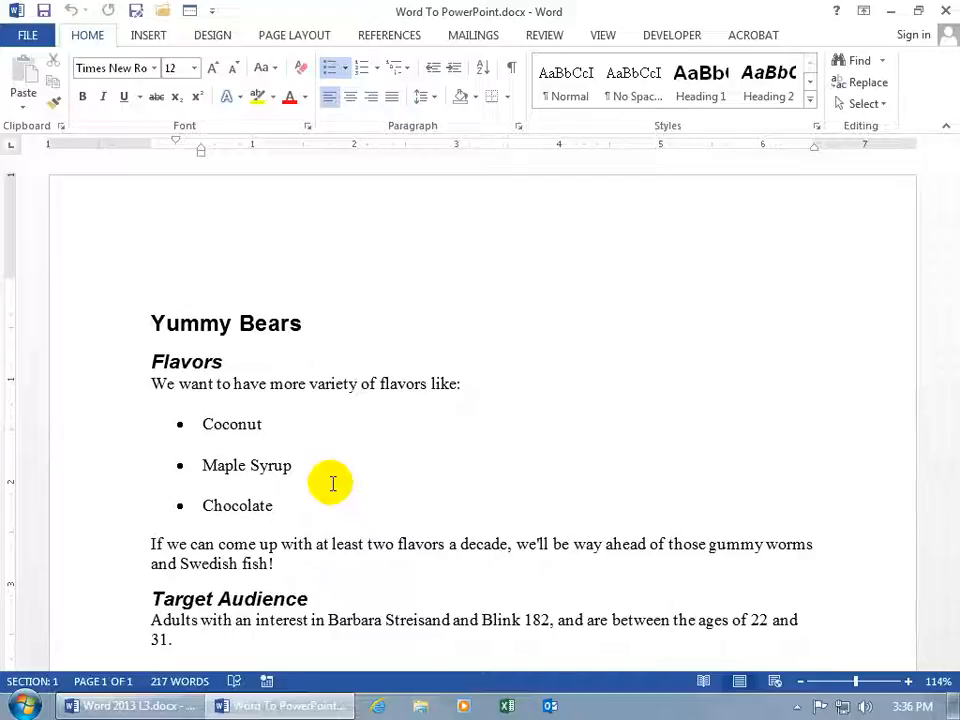
{"action": "left_click", "coordinate": [258, 323]}
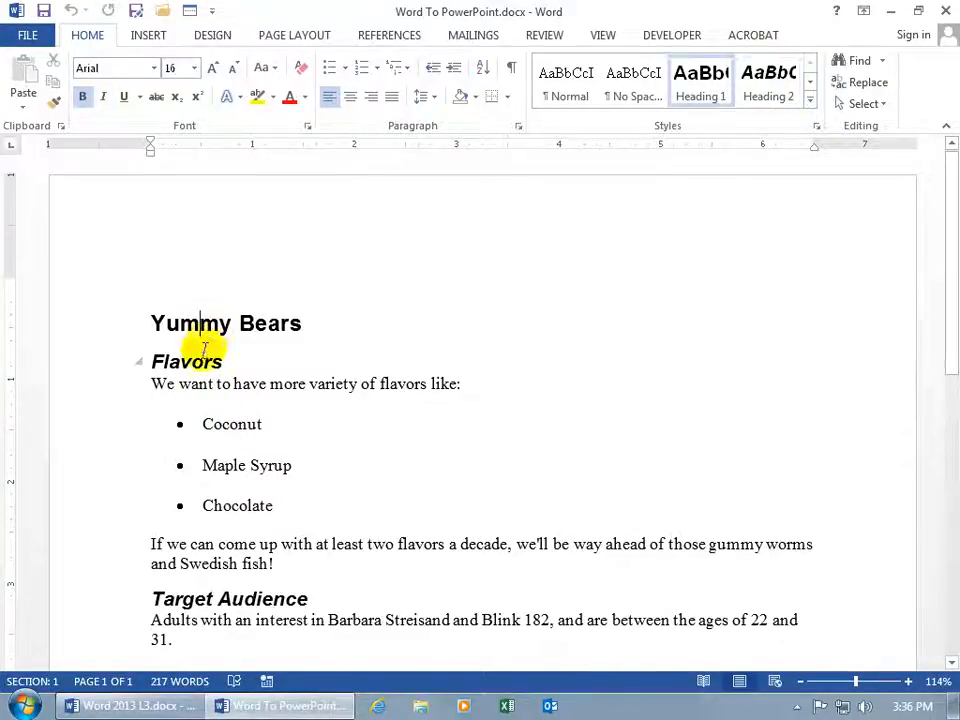
{"action": "scroll", "scroll_direction": "down", "scroll_amount": 3}
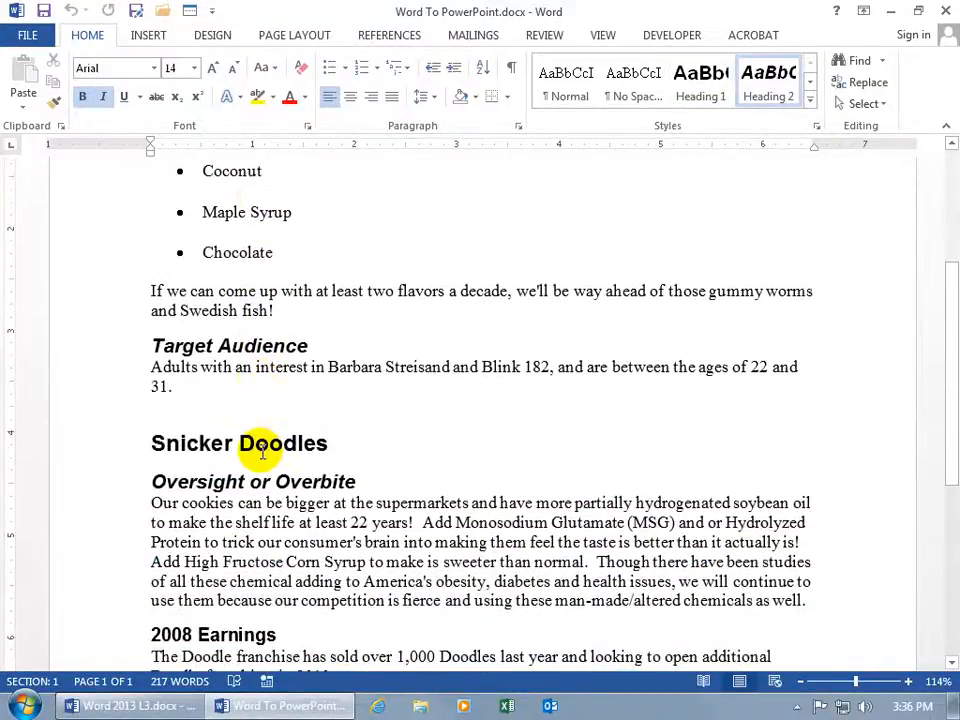
{"action": "scroll", "scroll_direction": "down", "scroll_amount": 3}
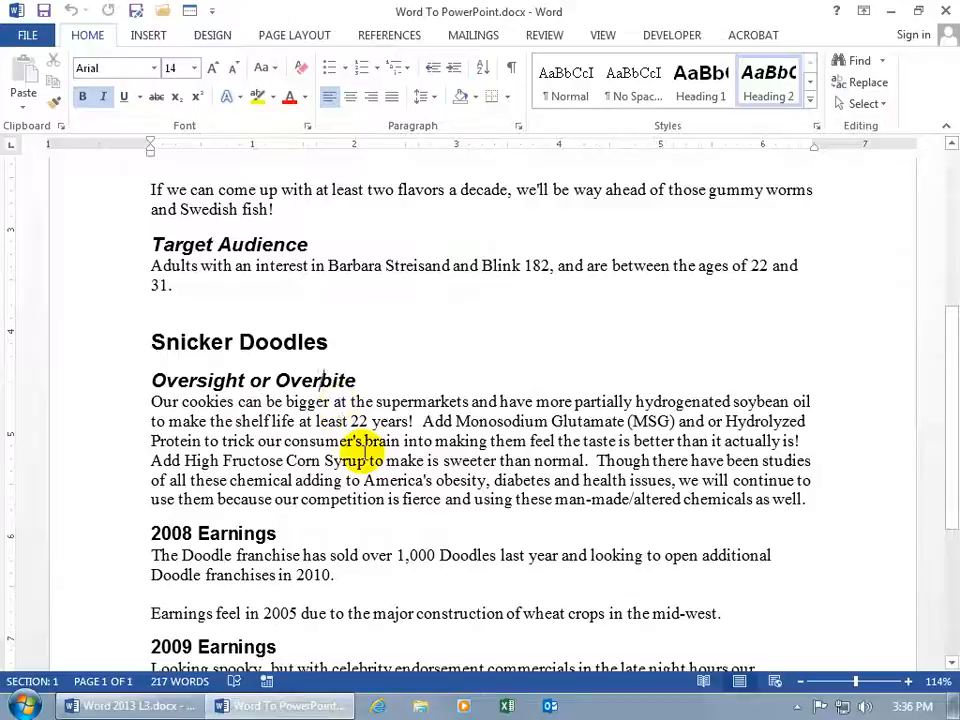
{"action": "scroll", "scroll_direction": "down", "scroll_amount": 3}
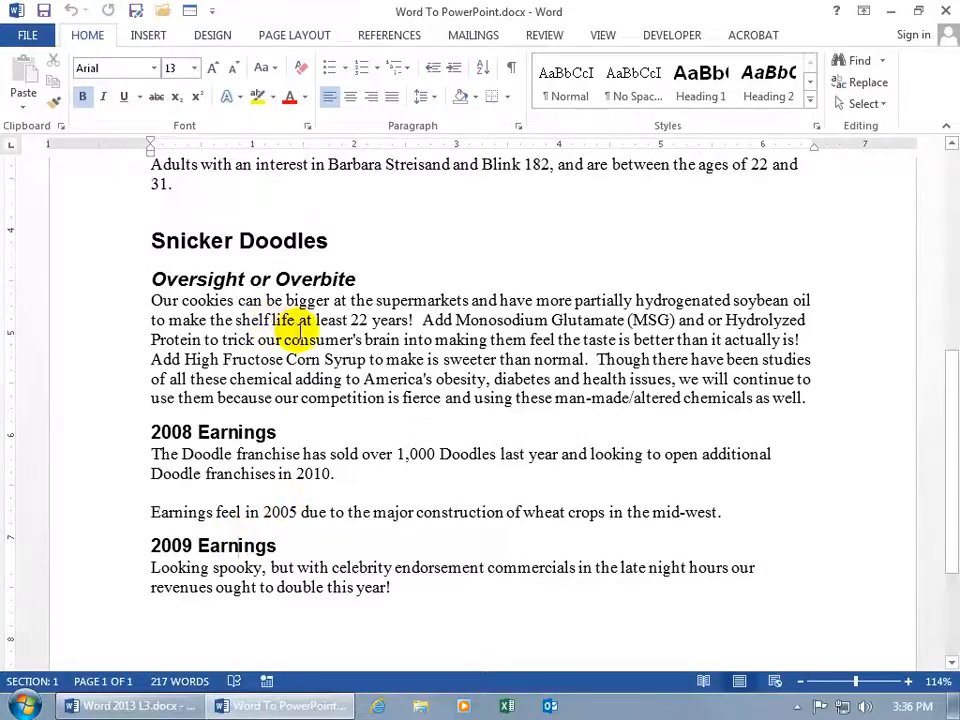
{"action": "left_click", "coordinate": [814, 107]}
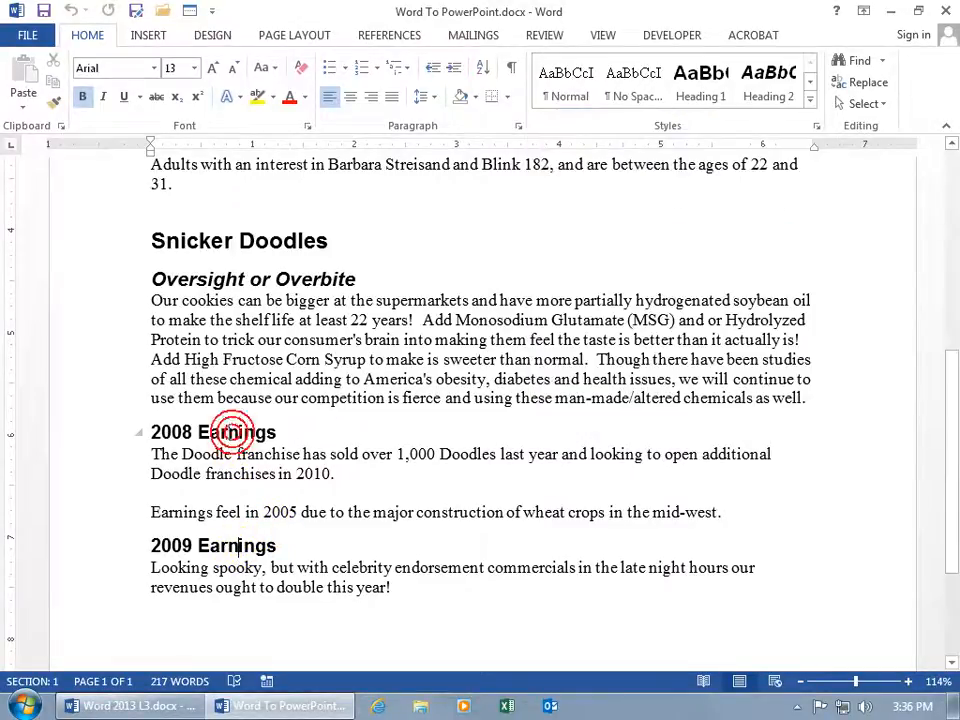
{"action": "mouse_move", "coordinate": [860, 240]}
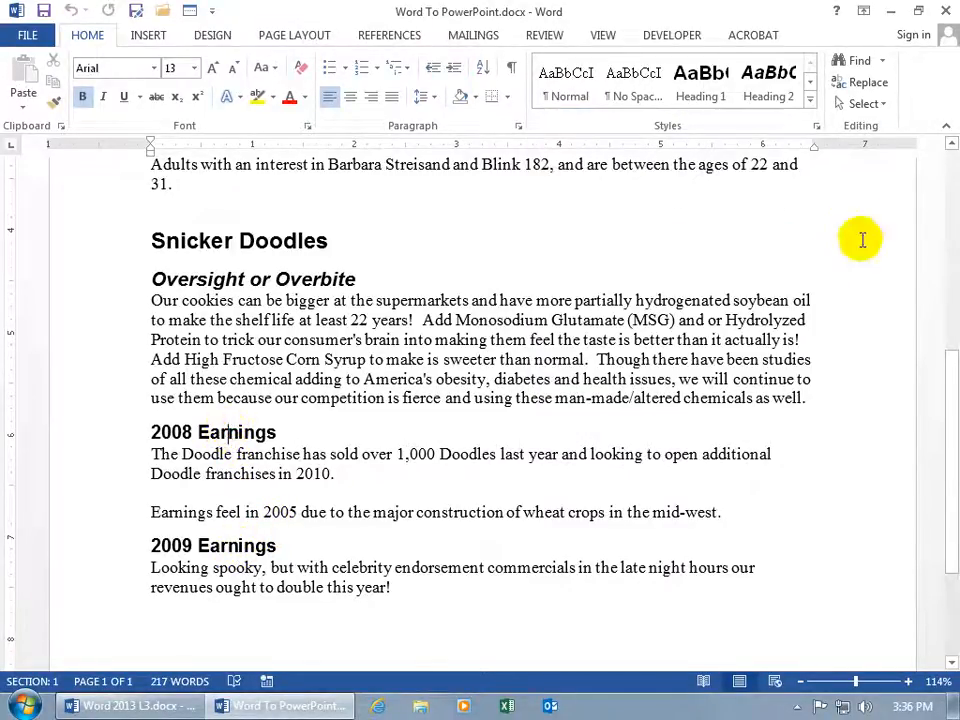
{"action": "left_click", "coordinate": [809, 107]}
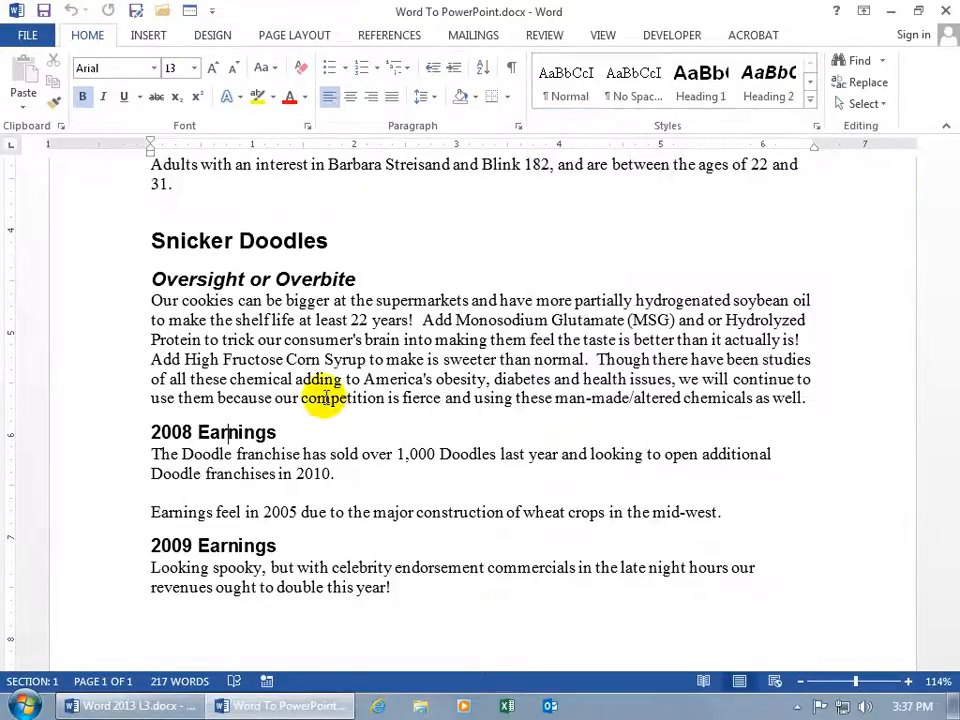
{"action": "scroll", "scroll_direction": "up", "scroll_amount": 3}
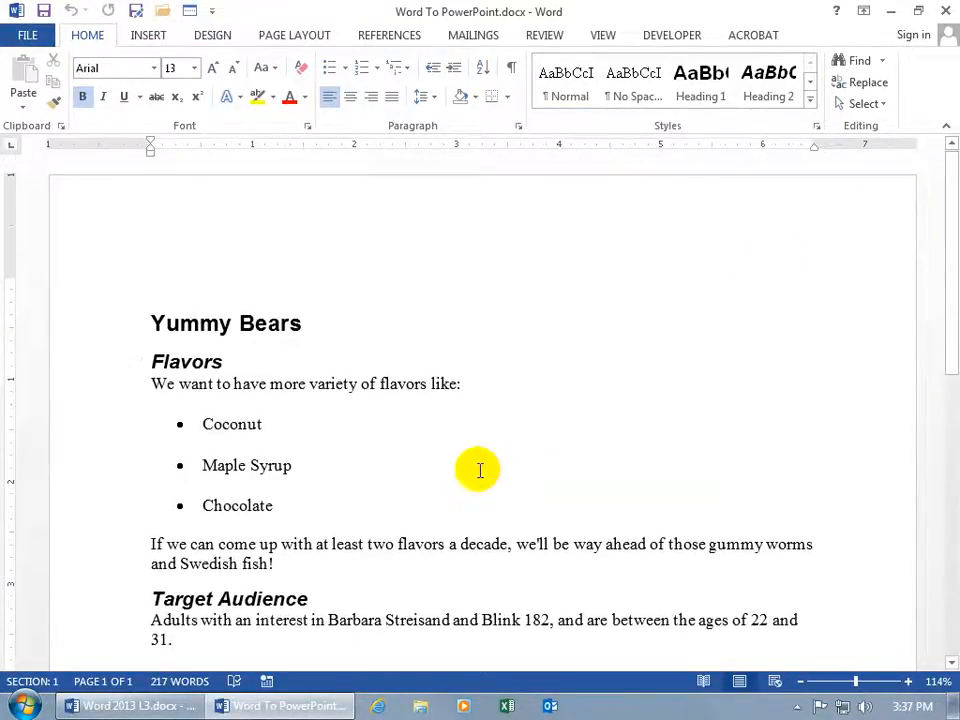
{"action": "mouse_move", "coordinate": [473, 479]}
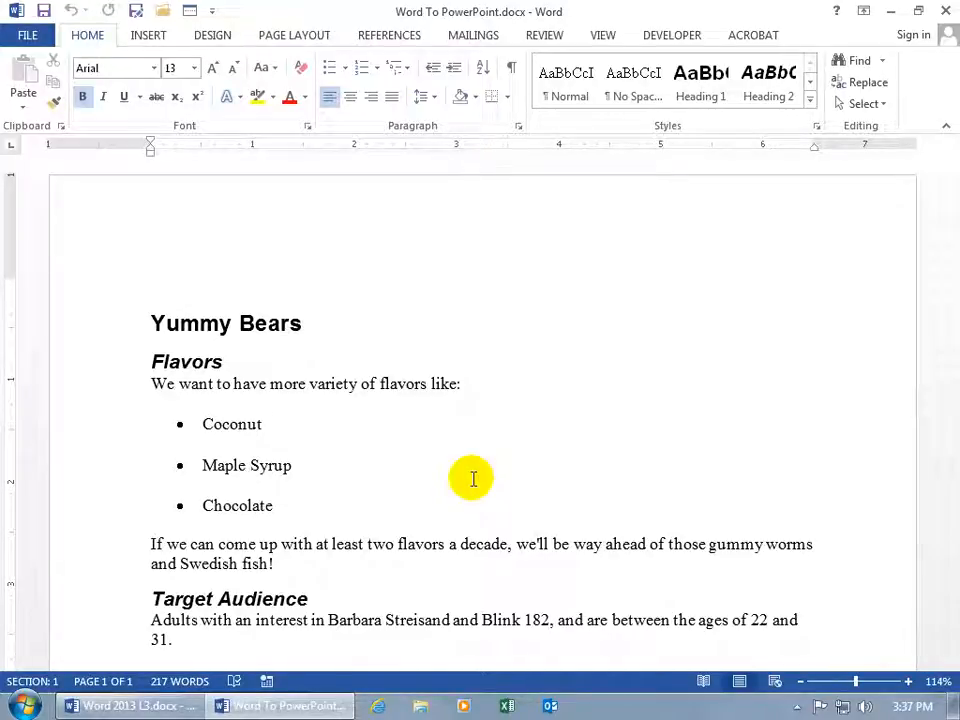
{"action": "mouse_move", "coordinate": [375, 477]}
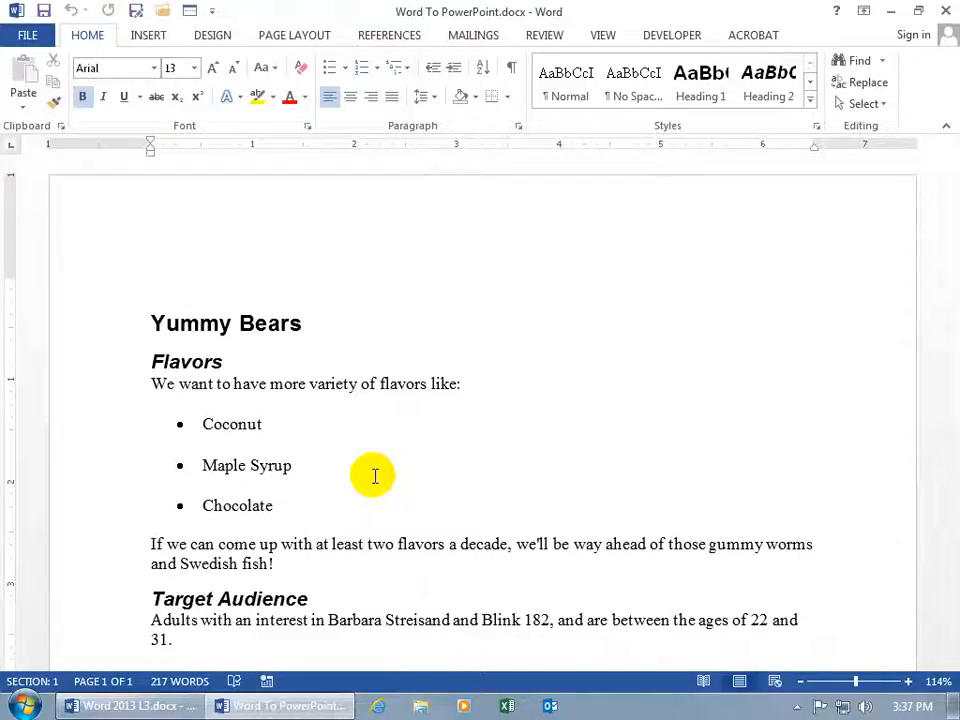
{"action": "mouse_move", "coordinate": [474, 578]}
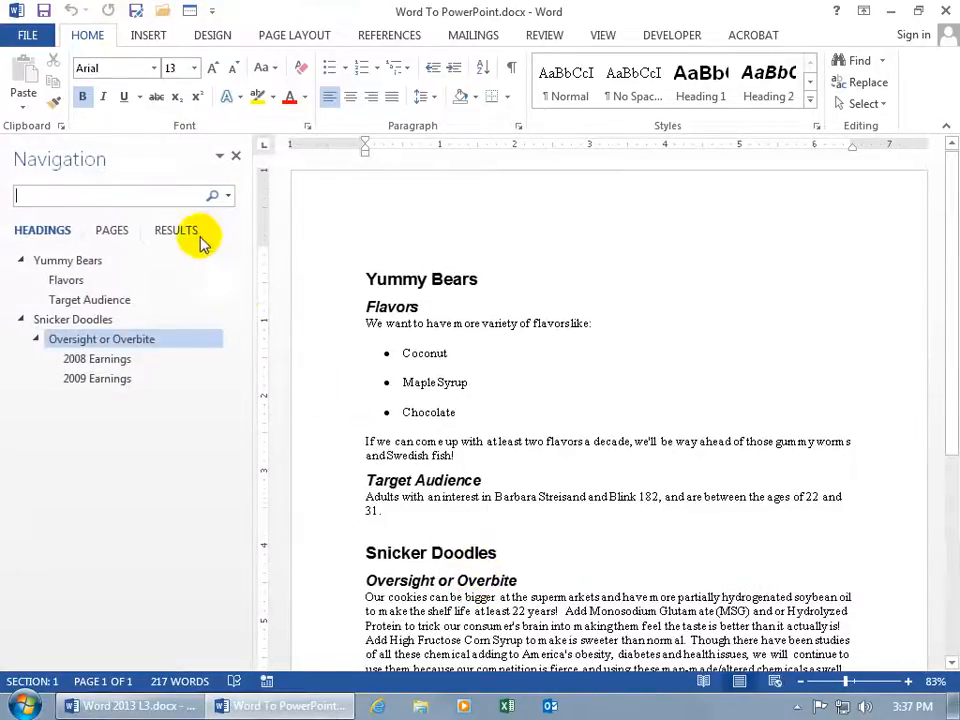
{"action": "mouse_move", "coordinate": [42, 230]}
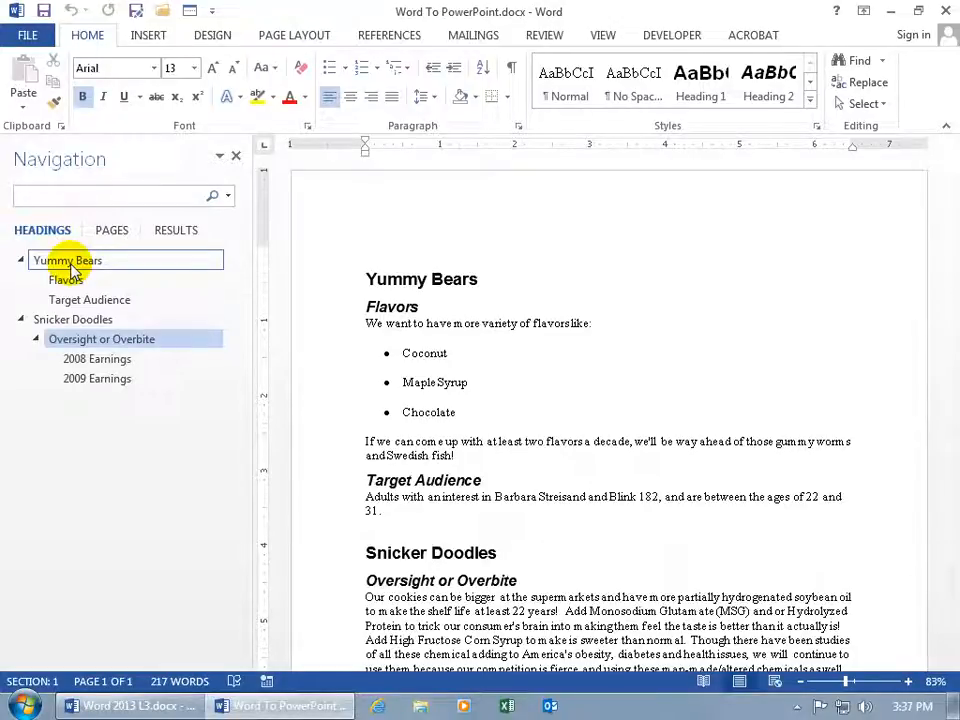
Step: Jump between the Yummy Bears, Flavors and Target Audience headings in the Navigation pane
{"action": "left_click", "coordinate": [66, 280]}
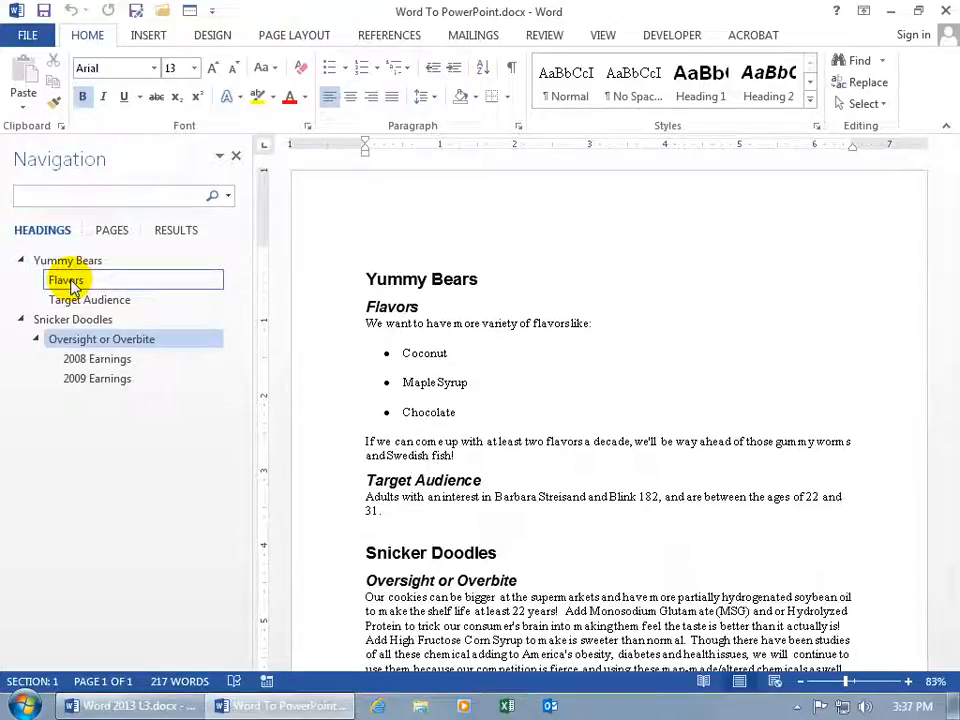
{"action": "left_click", "coordinate": [90, 299]}
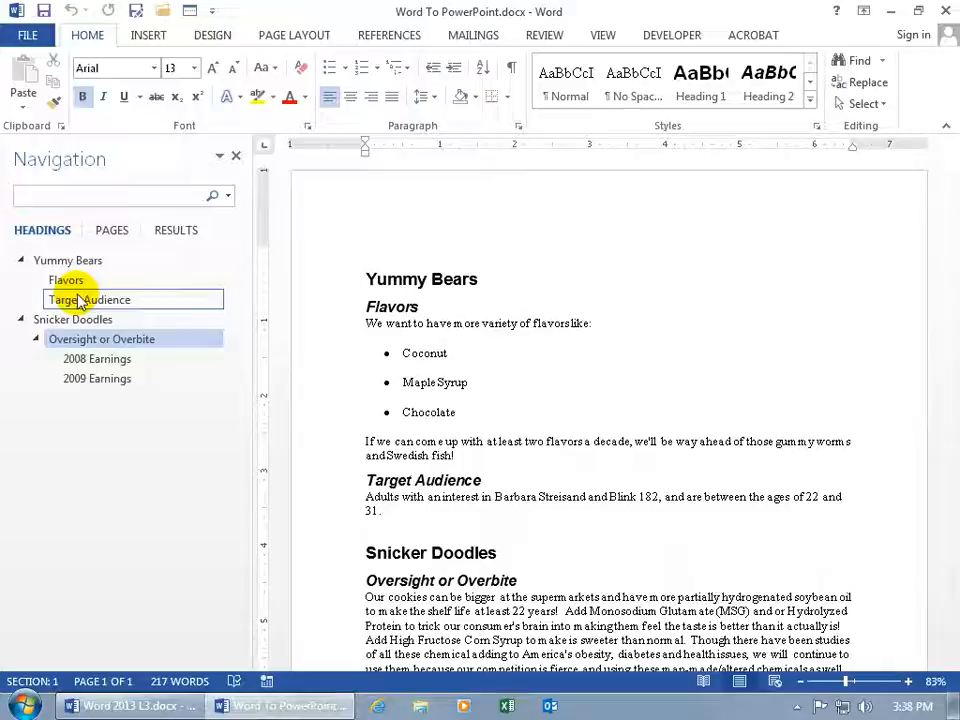
{"action": "left_click", "coordinate": [67, 260]}
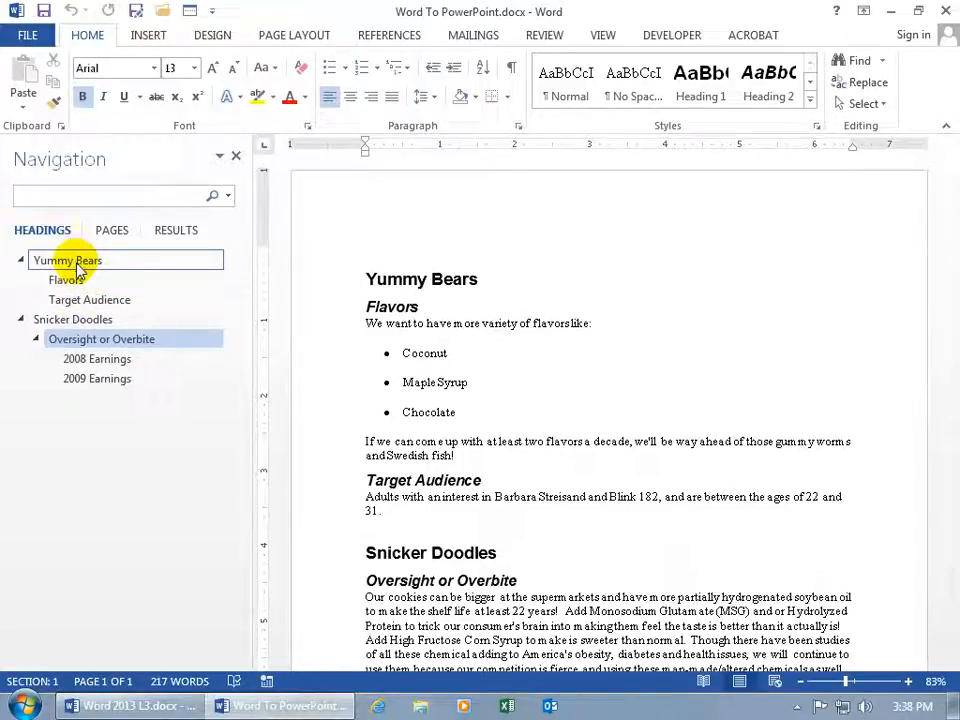
{"action": "left_click", "coordinate": [67, 280]}
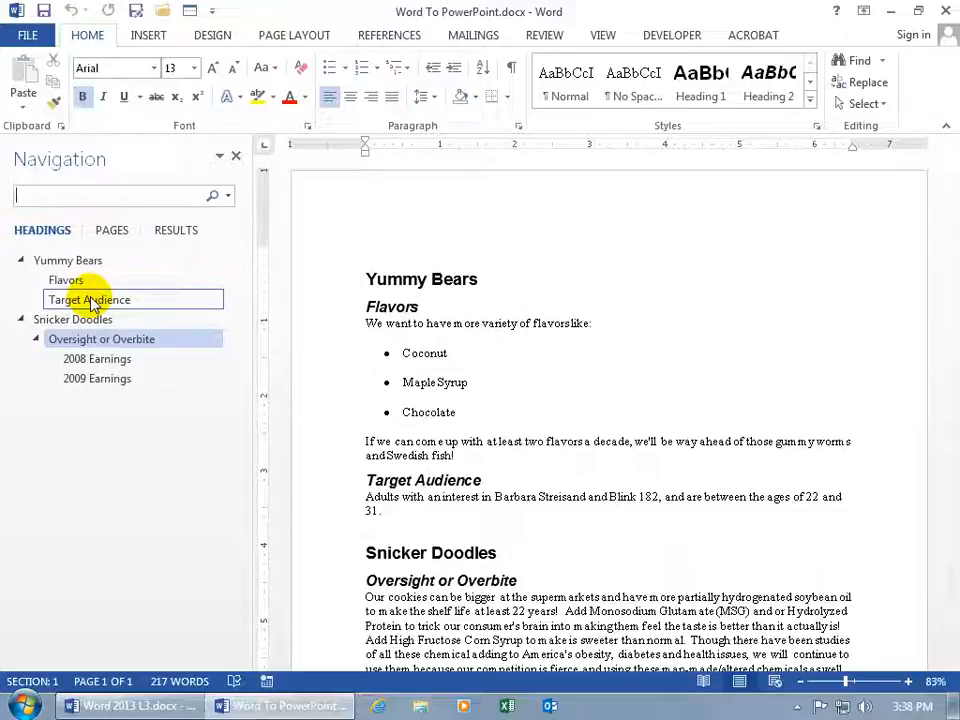
{"action": "left_click", "coordinate": [73, 319]}
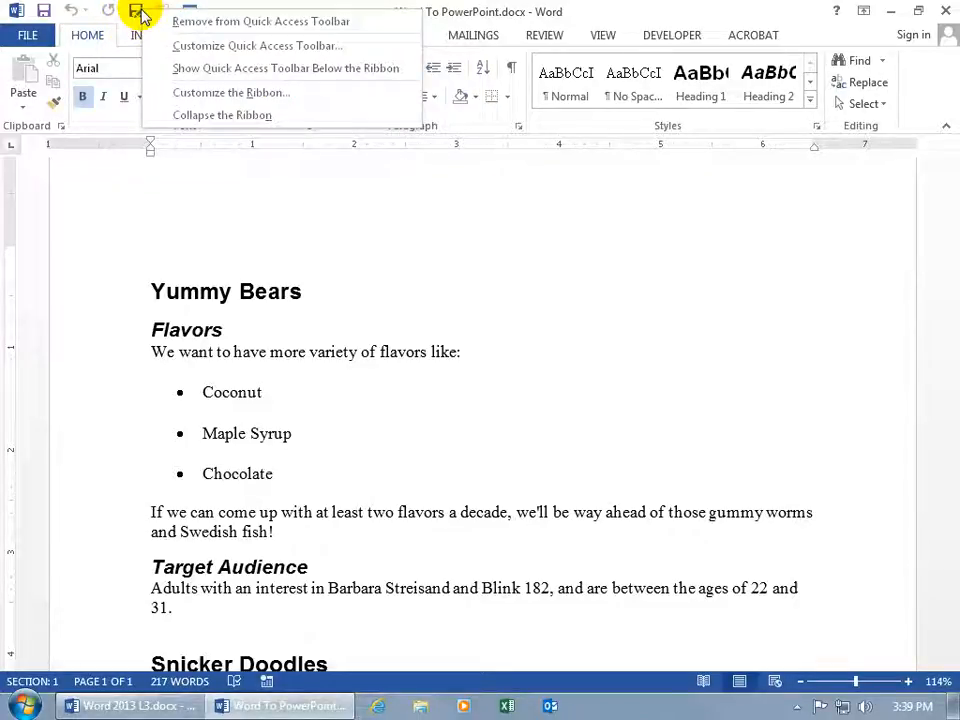
Step: Add Send to Microsoft PowerPoint from All Commands to the Quick Access Toolbar and confirm
{"action": "left_click", "coordinate": [256, 45]}
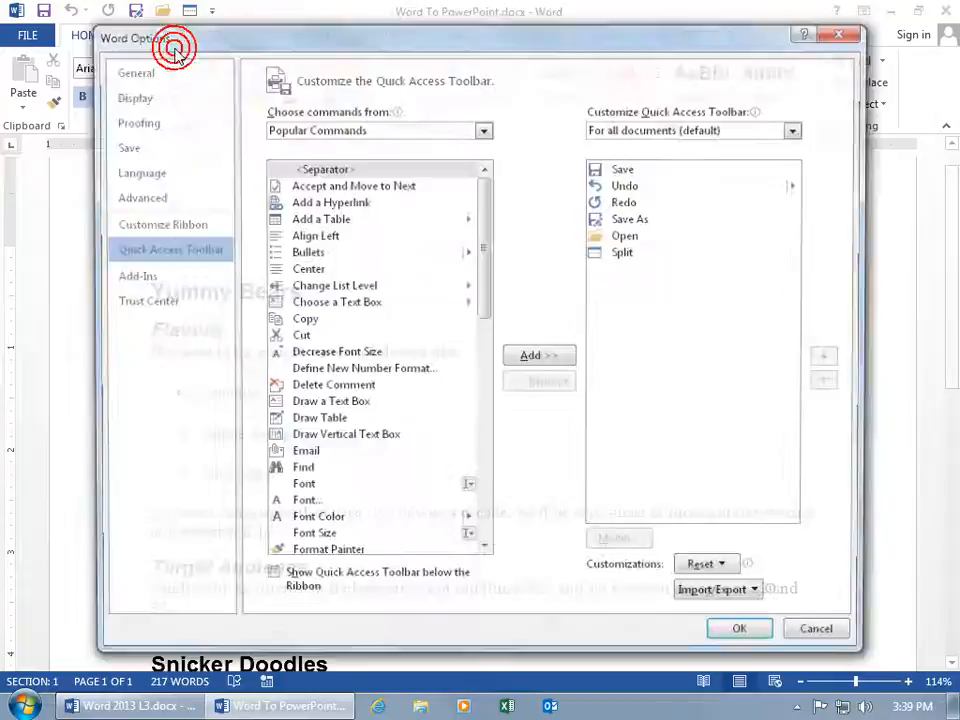
{"action": "left_click", "coordinate": [484, 128]}
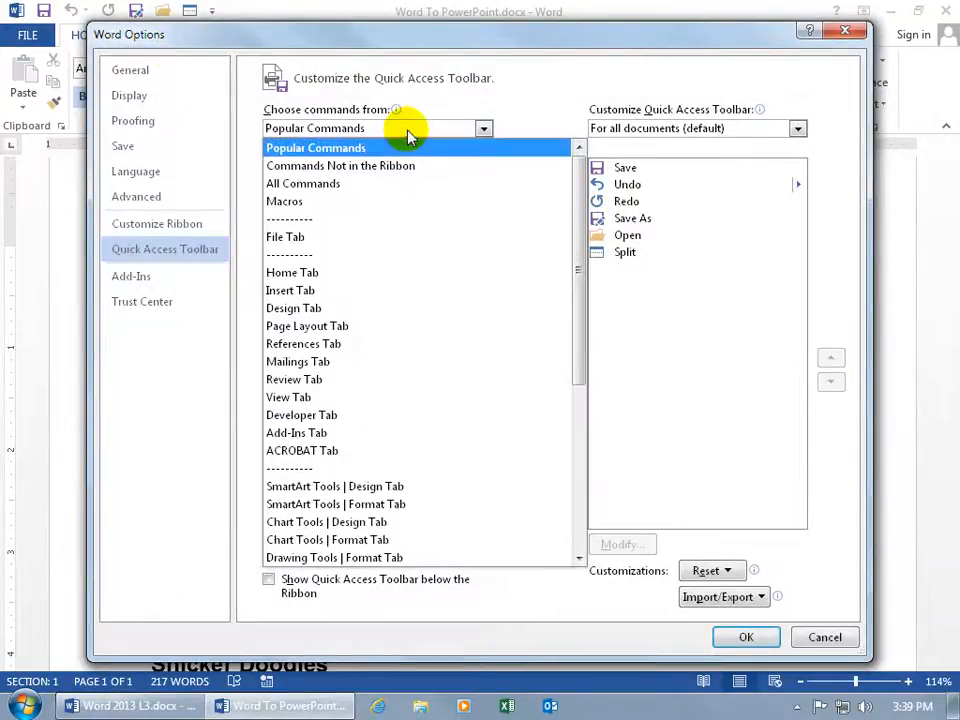
{"action": "left_click", "coordinate": [303, 165]}
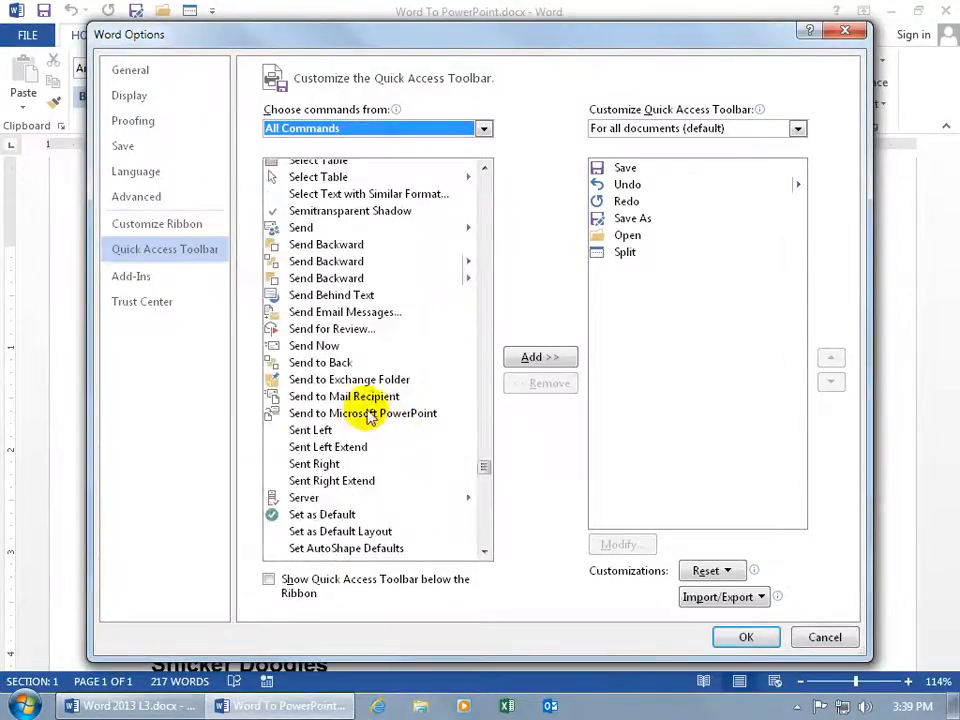
{"action": "left_click", "coordinate": [362, 413]}
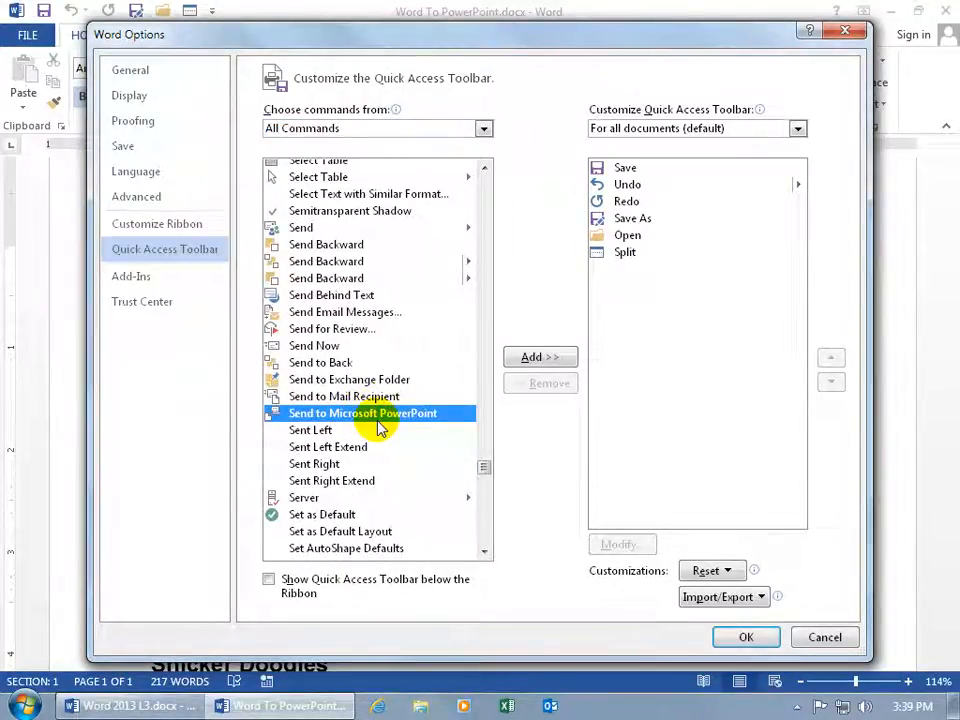
{"action": "left_click", "coordinate": [540, 357]}
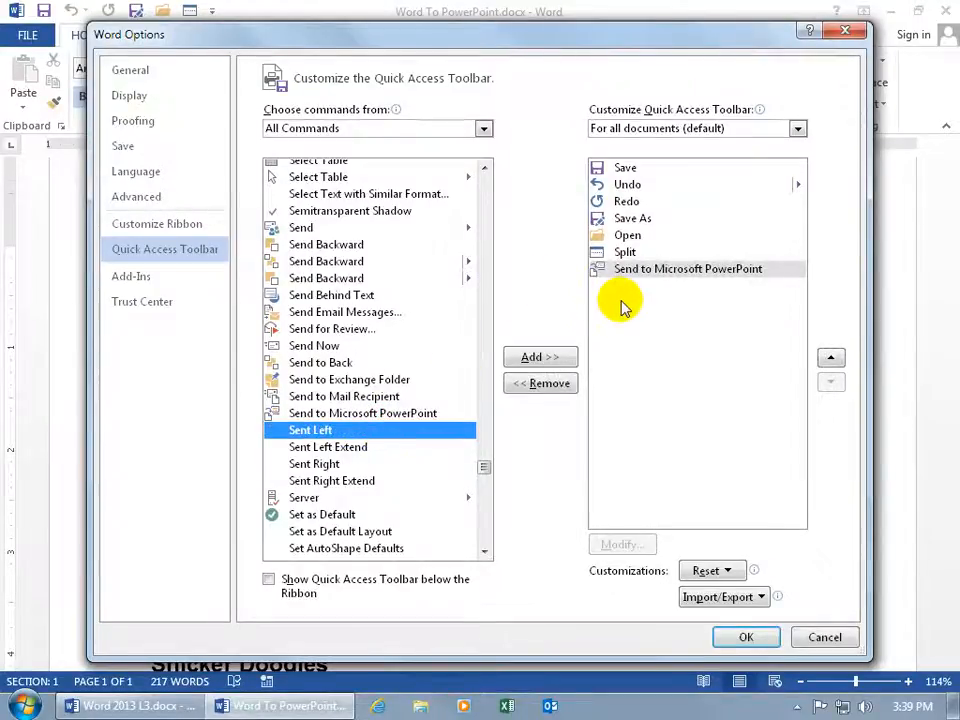
{"action": "left_click", "coordinate": [745, 637]}
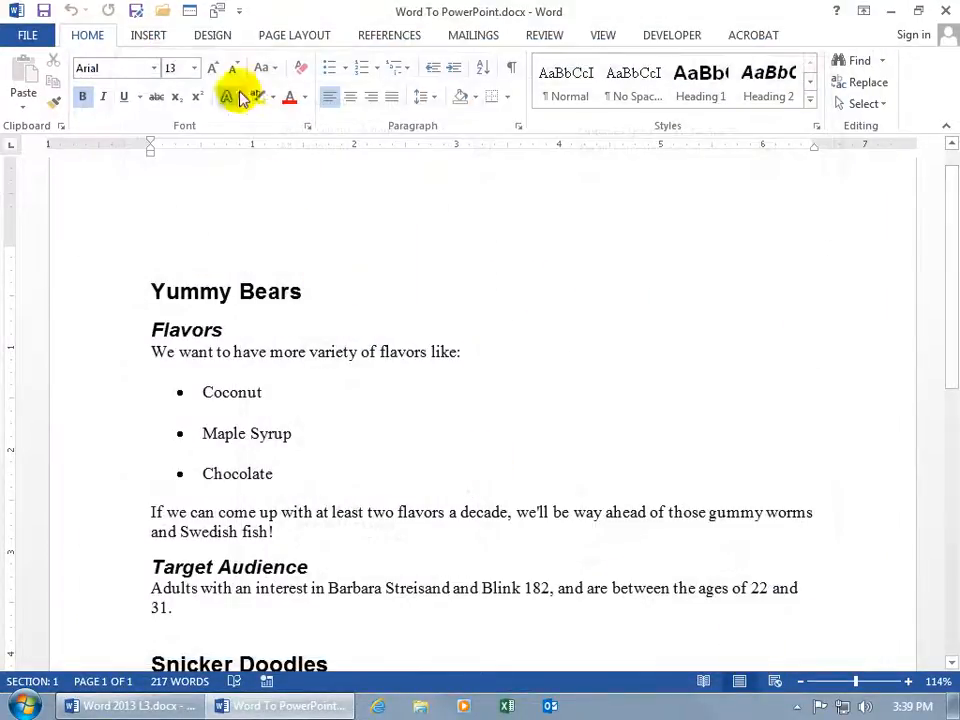
{"action": "mouse_move", "coordinate": [218, 11]}
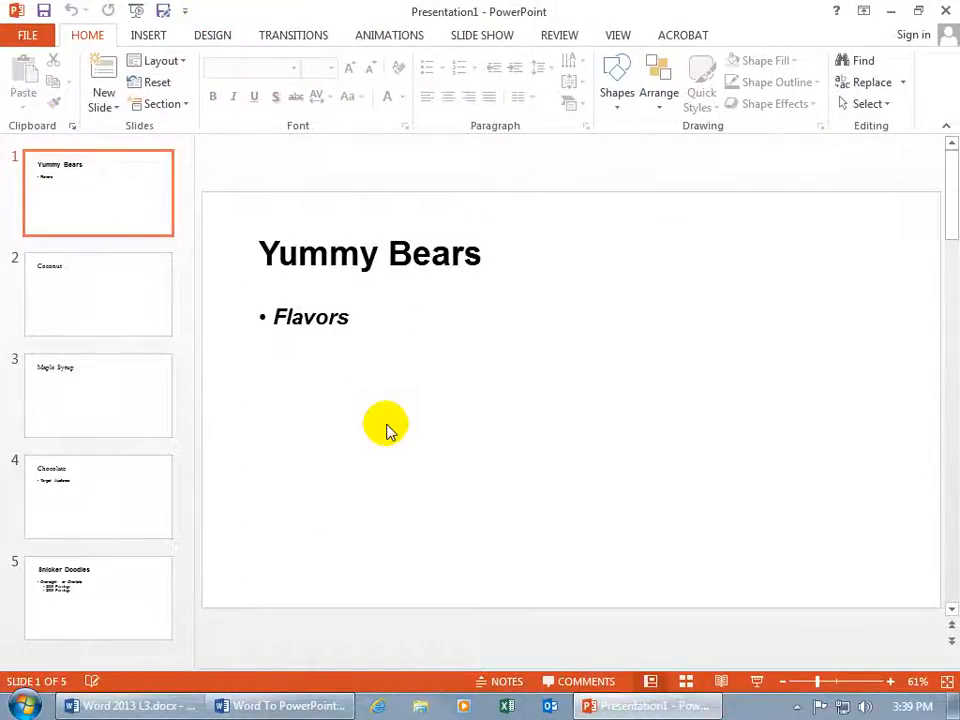
{"action": "mouse_move", "coordinate": [397, 421]}
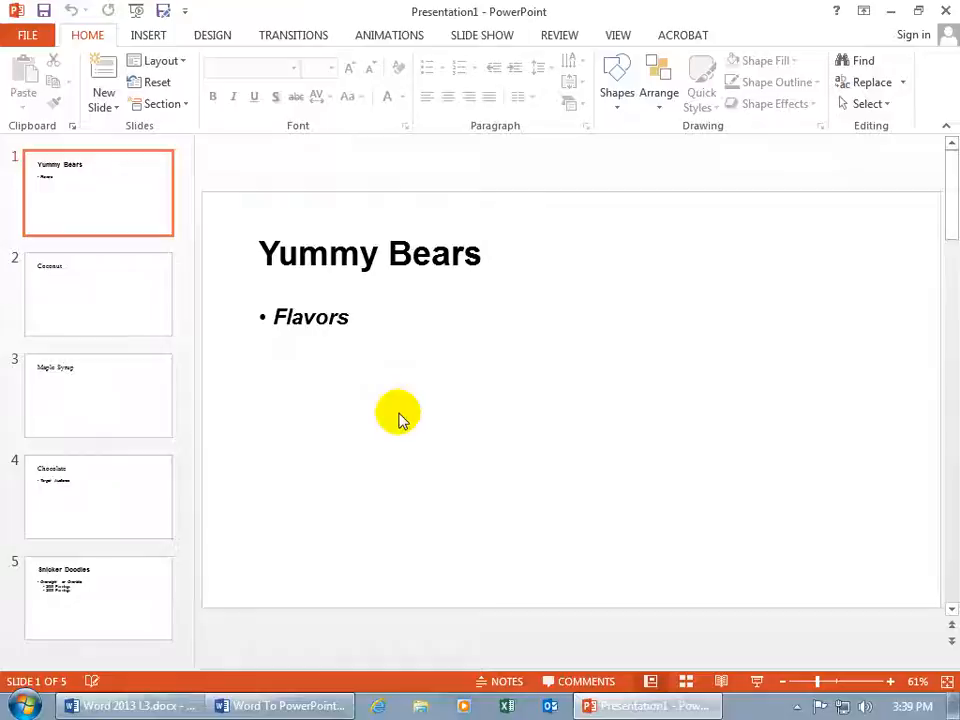
{"action": "mouse_move", "coordinate": [432, 268]}
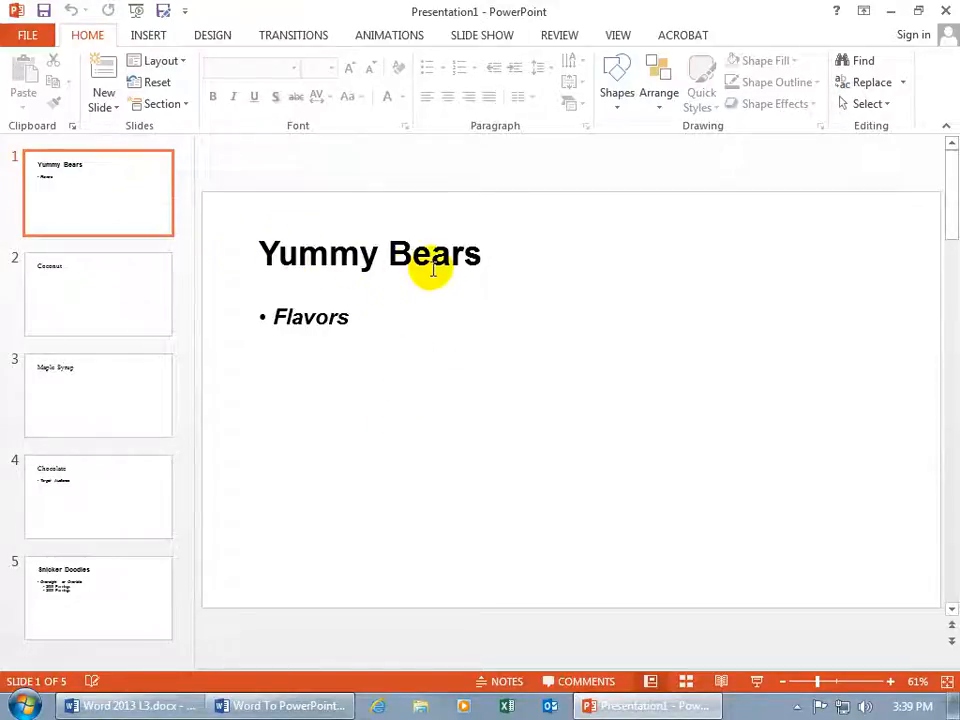
Step: Switch to the Word document and back to the new five-slide Yummy Bears presentation
{"action": "left_click", "coordinate": [280, 705]}
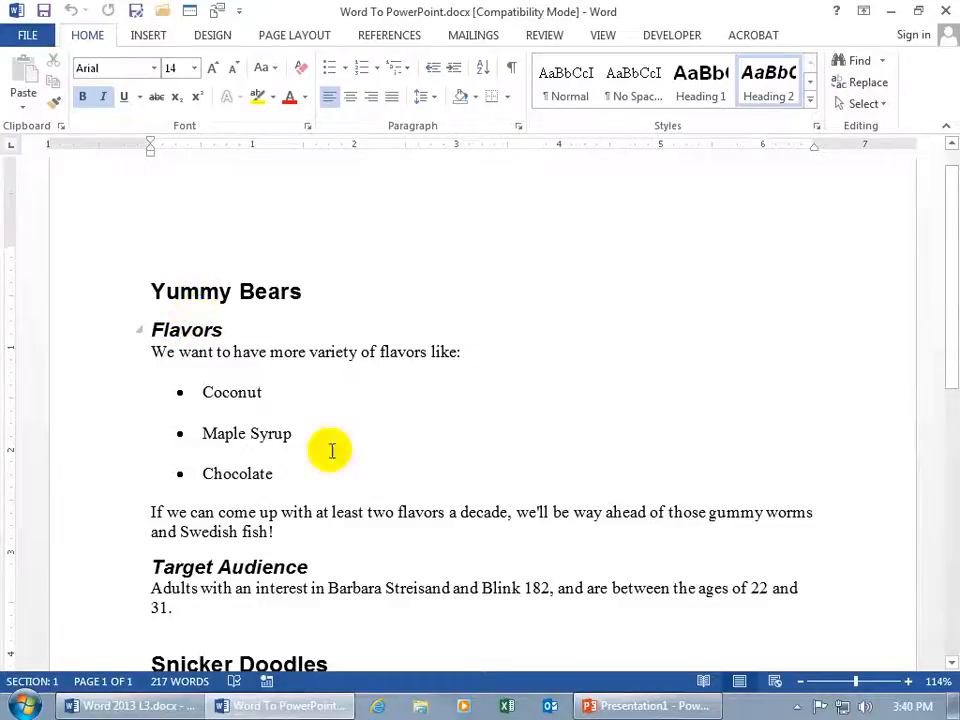
{"action": "left_click", "coordinate": [648, 706]}
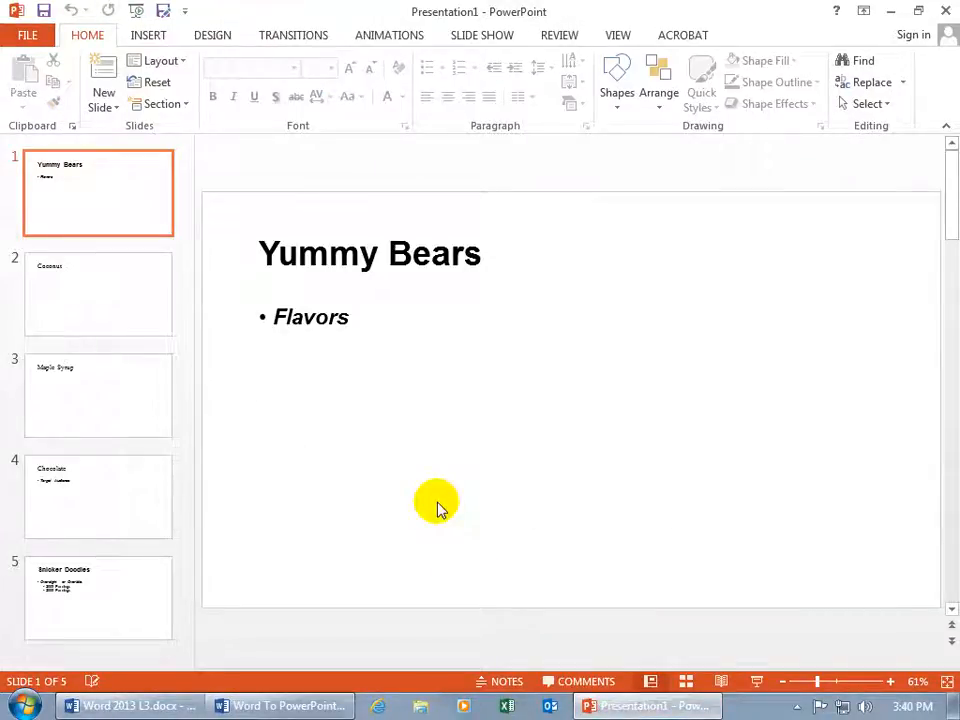
{"action": "mouse_move", "coordinate": [396, 387]}
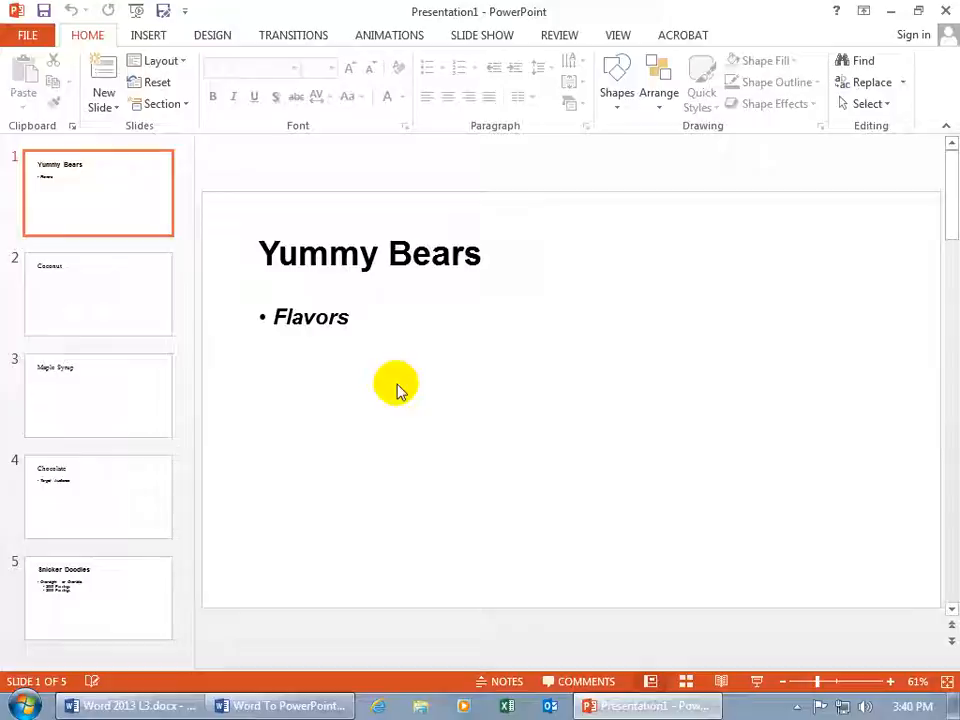
{"action": "mouse_move", "coordinate": [307, 252]}
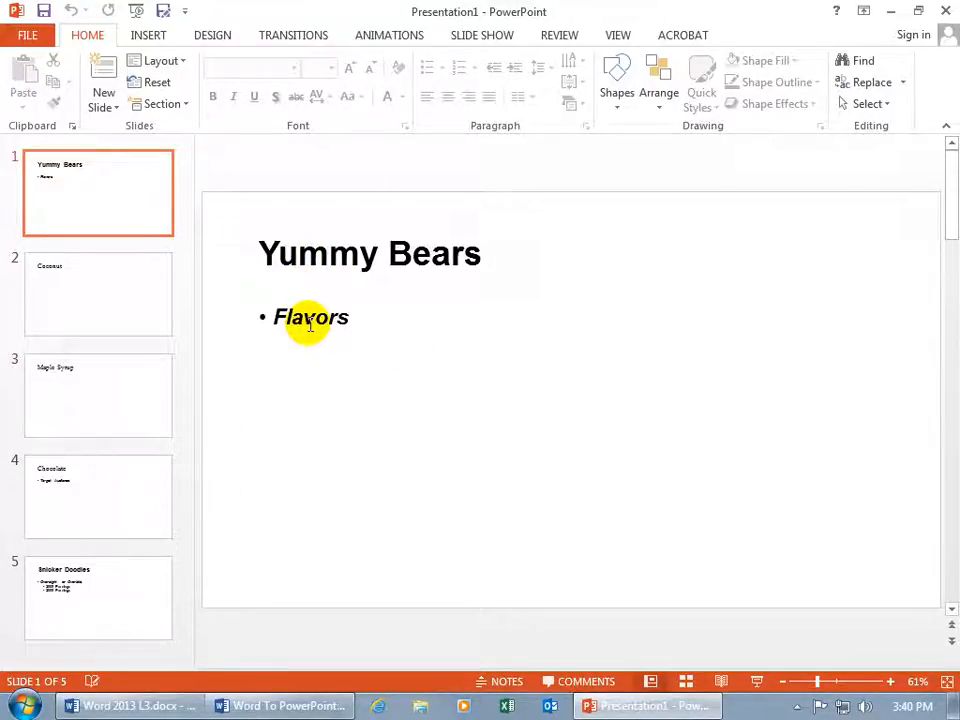
Step: Review the Coconut, Maple Syrup and Chocolate slides, then return to the Word outline
{"action": "left_click", "coordinate": [98, 293]}
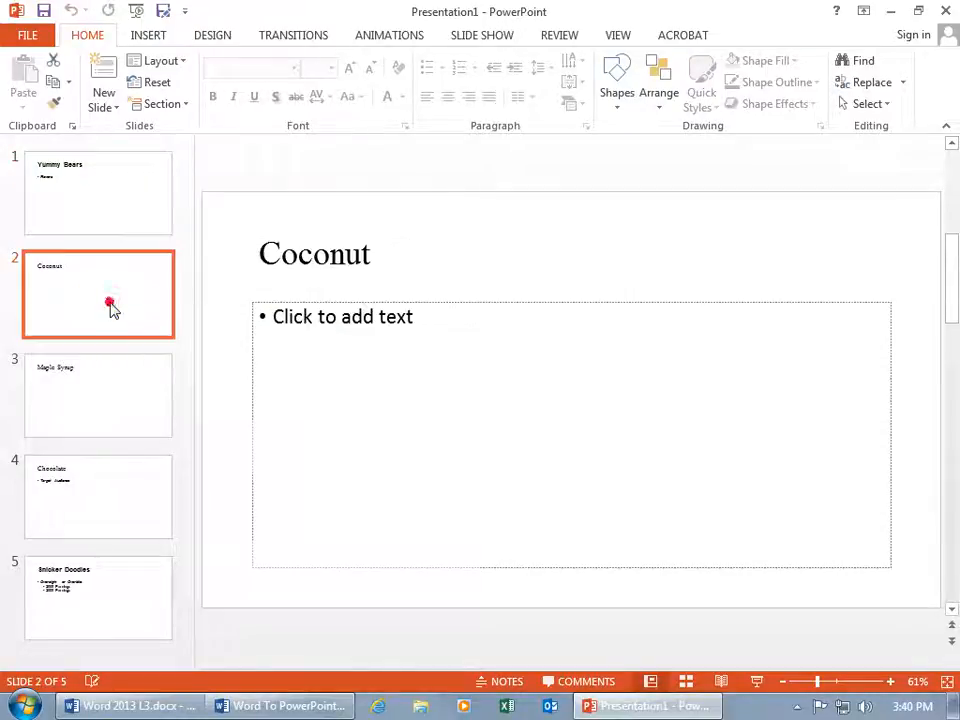
{"action": "left_click", "coordinate": [98, 395]}
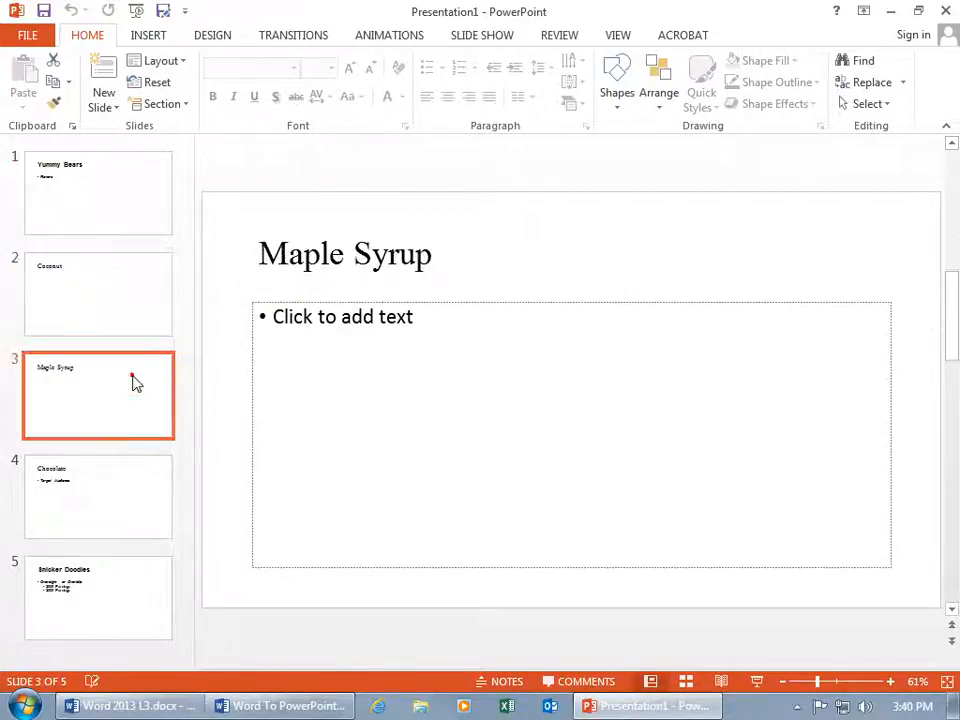
{"action": "left_click", "coordinate": [98, 497]}
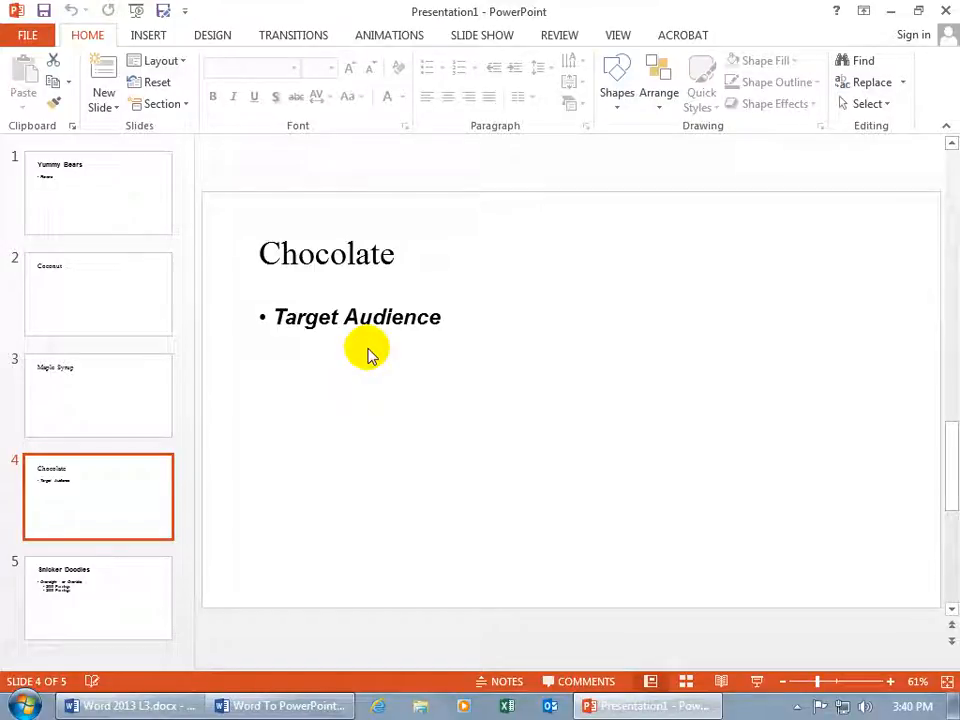
{"action": "left_click", "coordinate": [280, 706]}
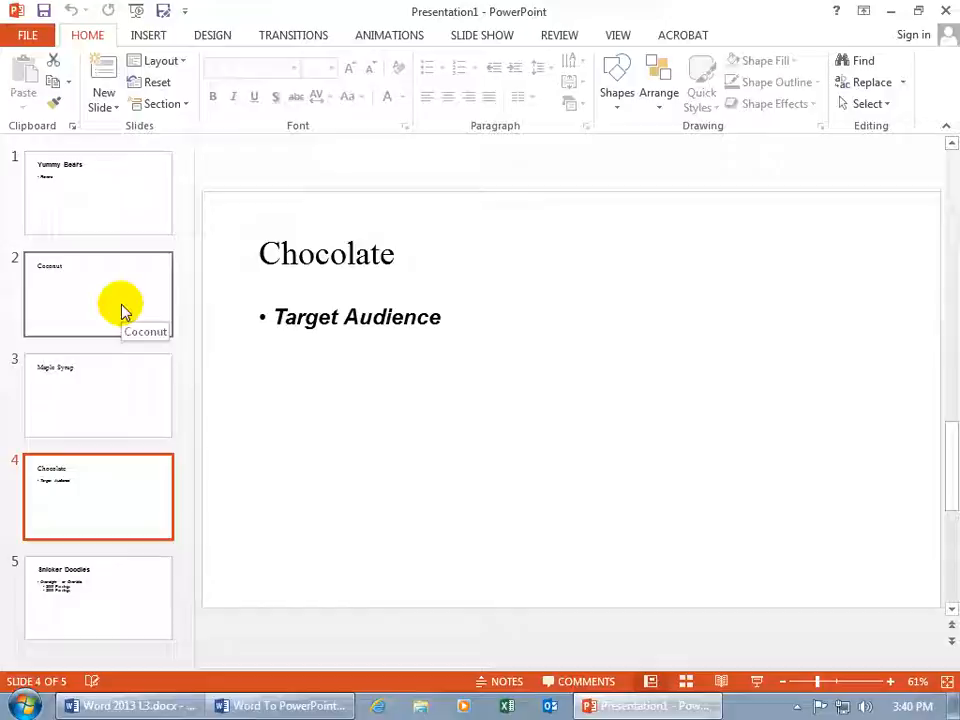
{"action": "mouse_move", "coordinate": [378, 340]}
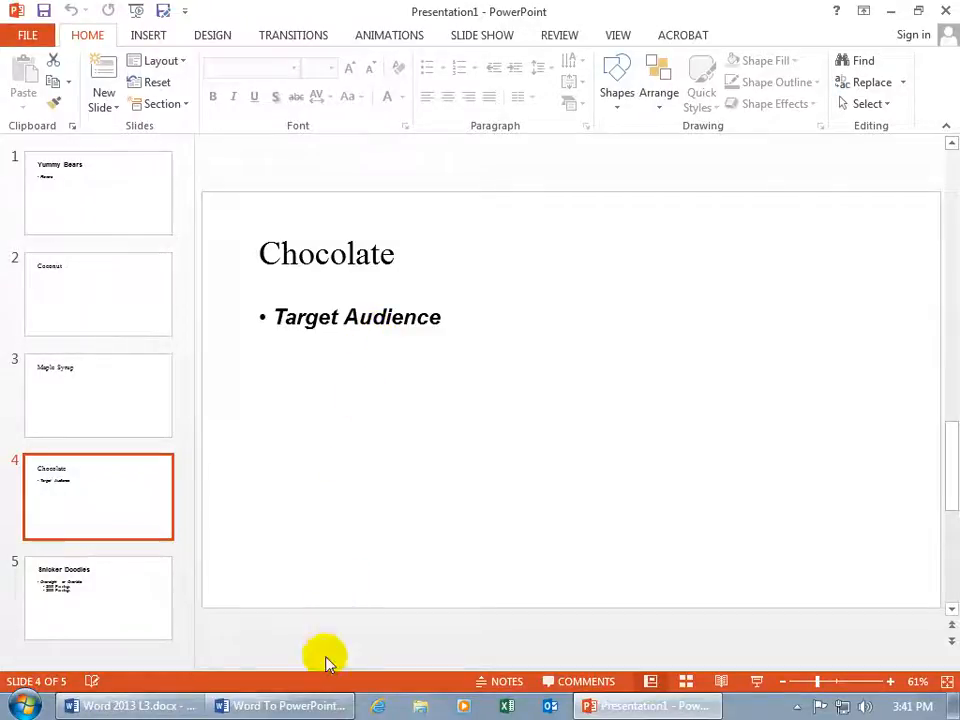
{"action": "left_click", "coordinate": [280, 706]}
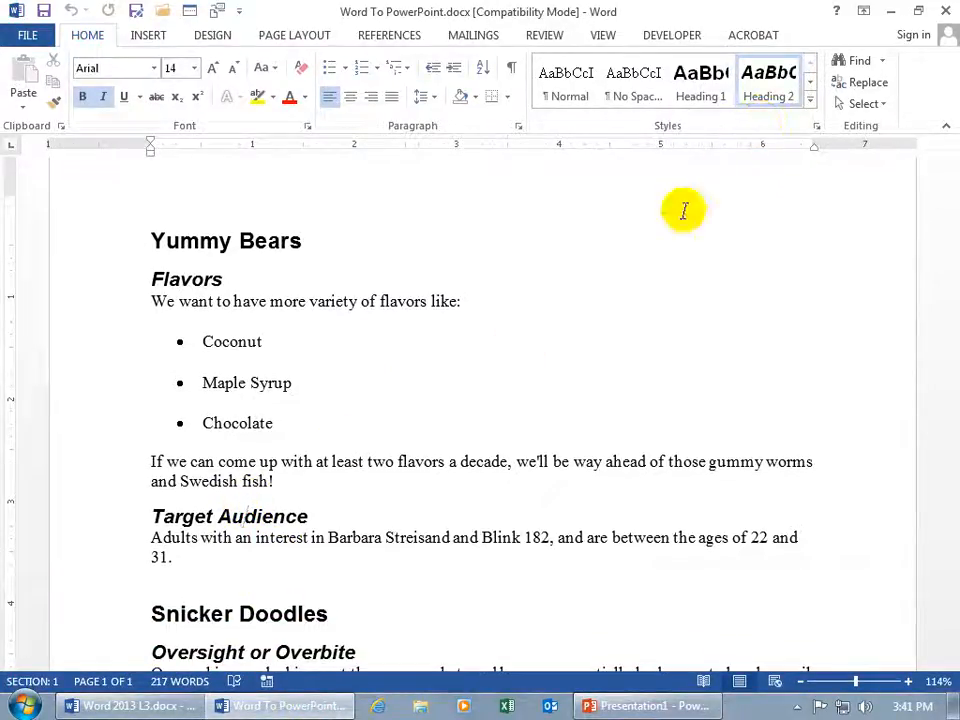
{"action": "mouse_move", "coordinate": [270, 423]}
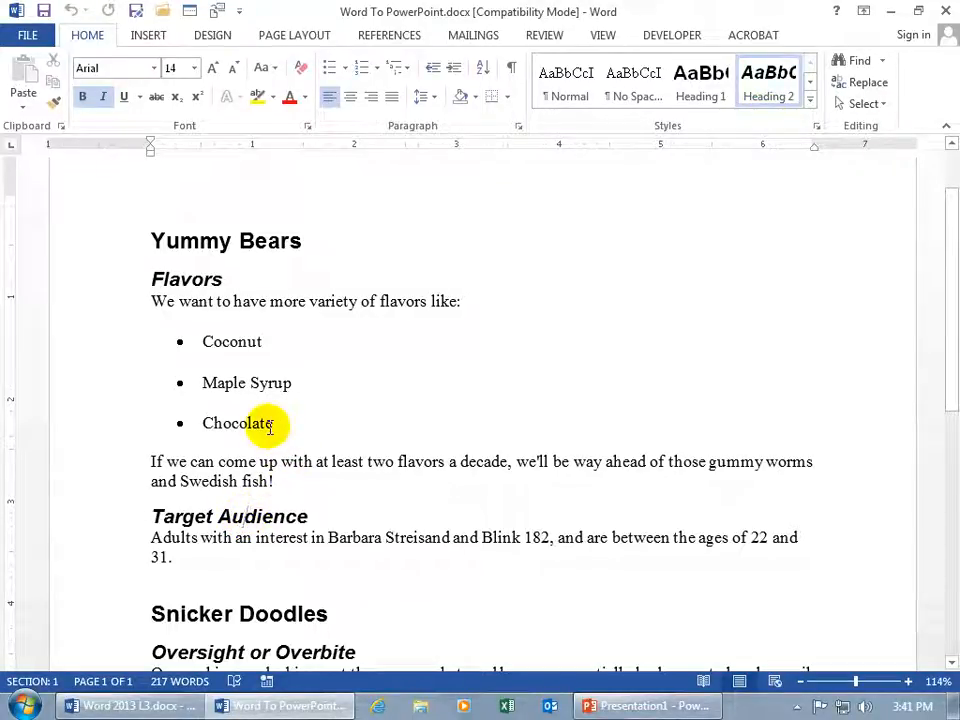
{"action": "left_click", "coordinate": [646, 705]}
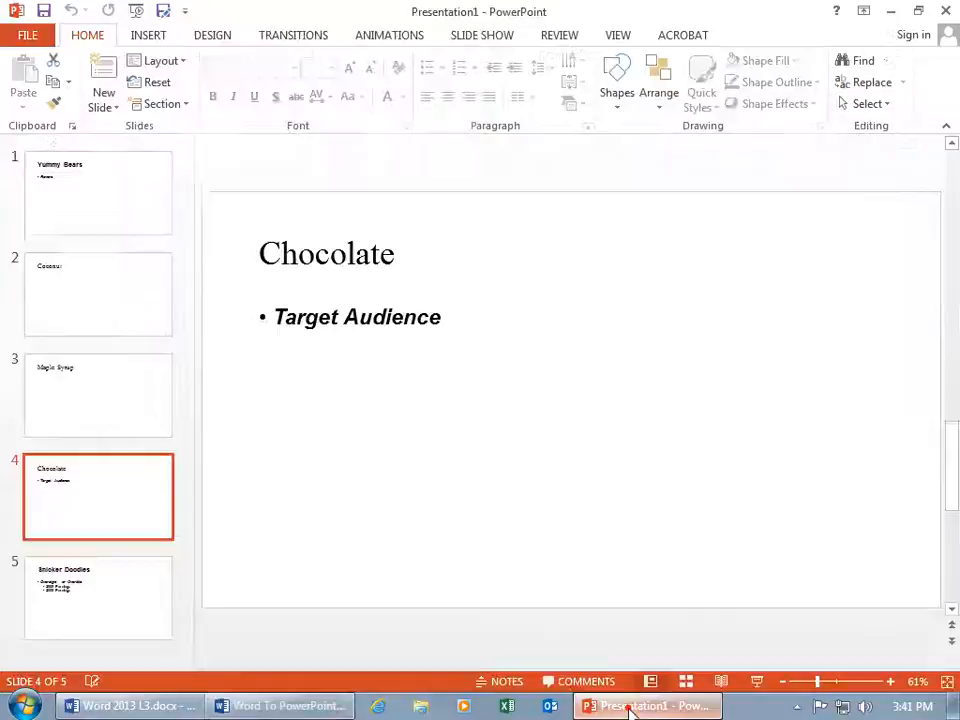
{"action": "mouse_move", "coordinate": [178, 398]}
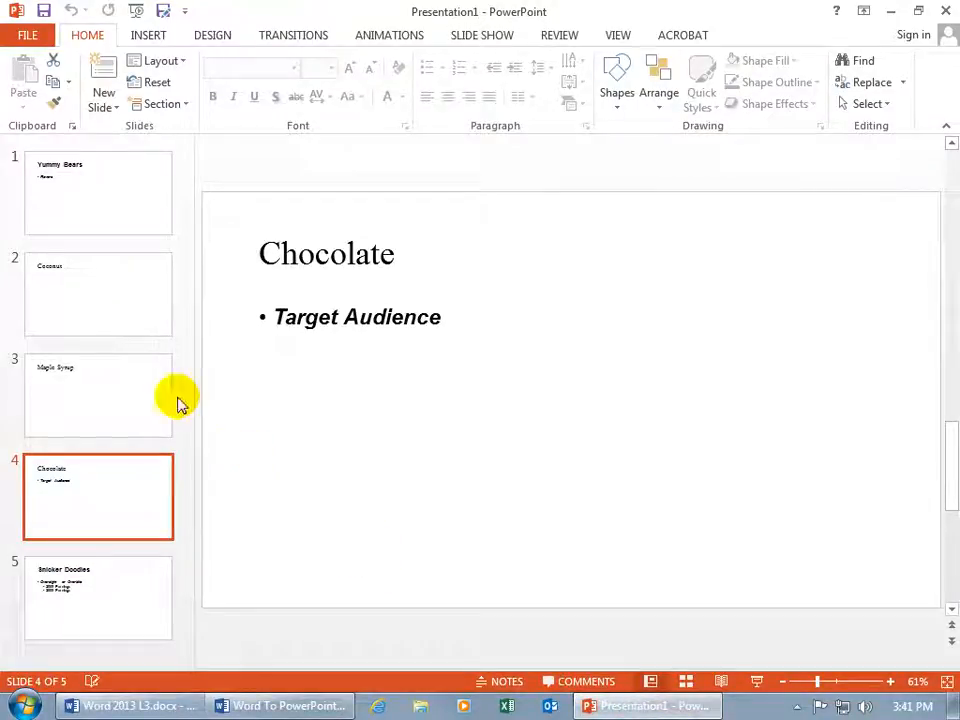
{"action": "mouse_move", "coordinate": [115, 270]}
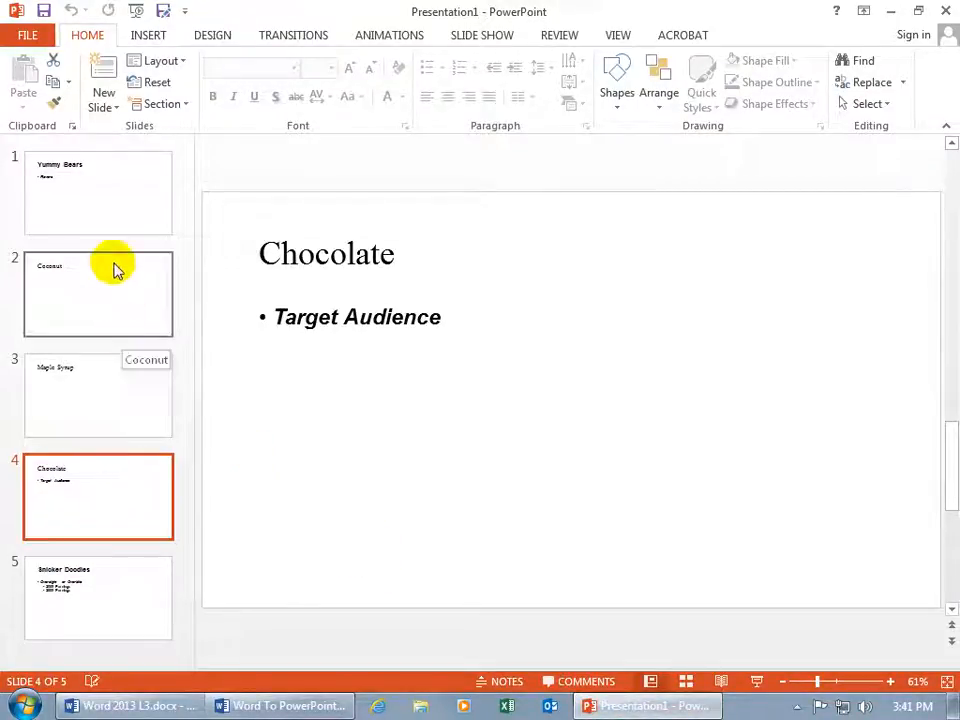
Step: Revisit the Yummy Bears slide, then show the empty Coconut slide
{"action": "left_click", "coordinate": [98, 192]}
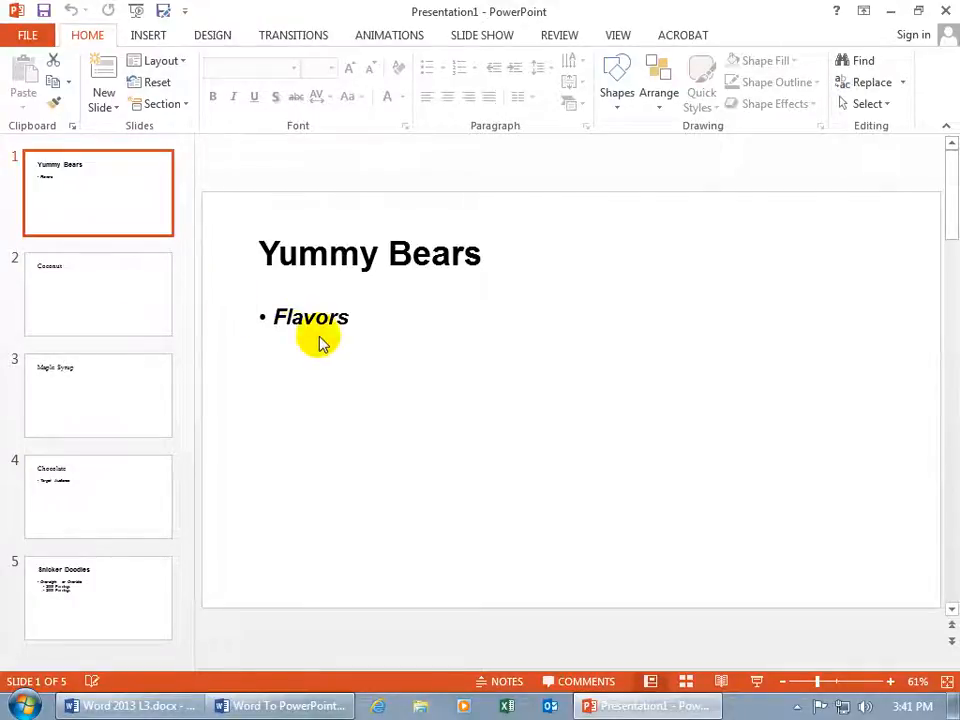
{"action": "mouse_move", "coordinate": [330, 345]}
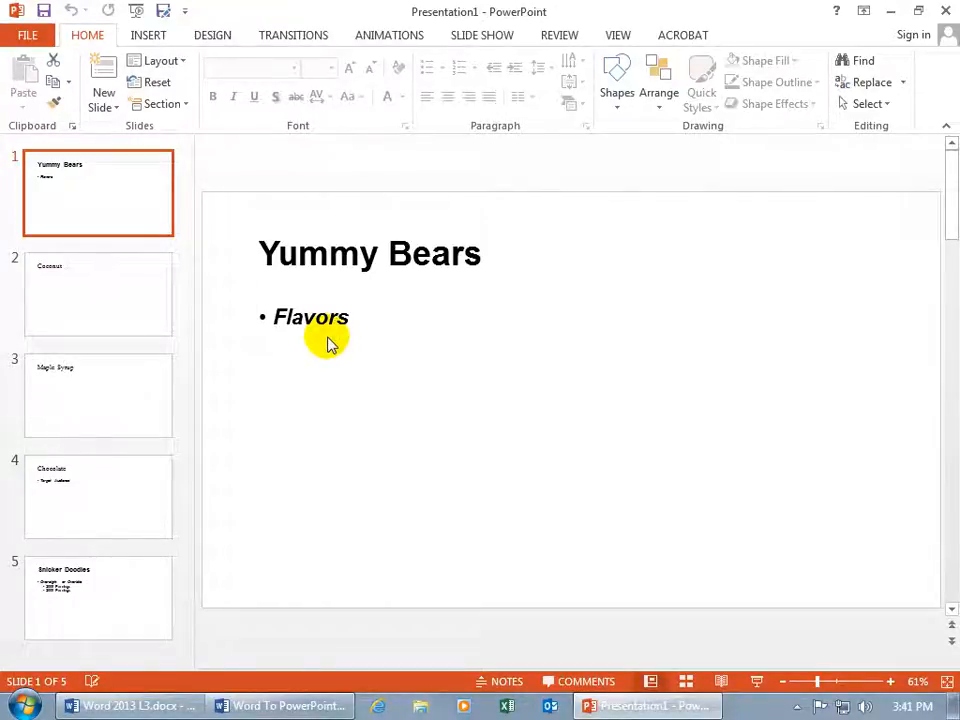
{"action": "mouse_move", "coordinate": [295, 350]}
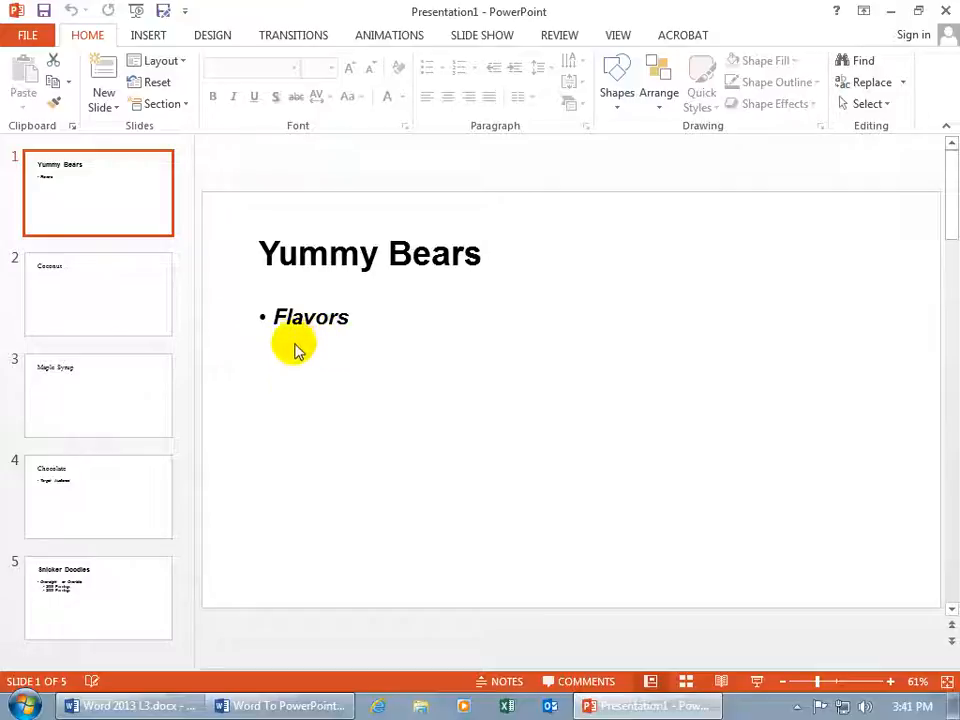
{"action": "mouse_move", "coordinate": [770, 458]}
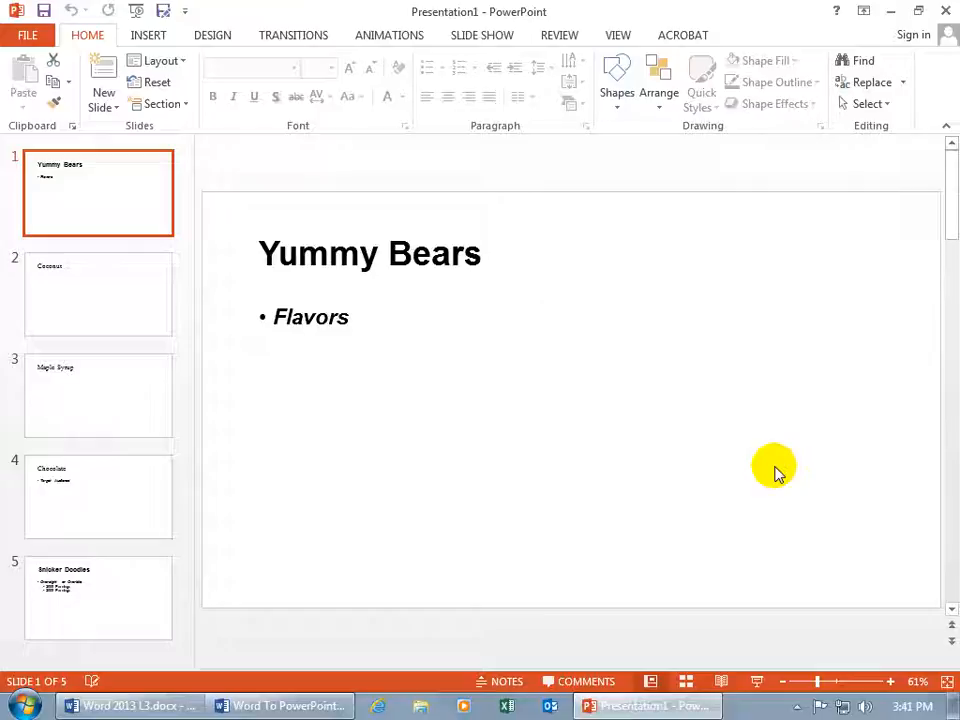
{"action": "mouse_move", "coordinate": [298, 348]}
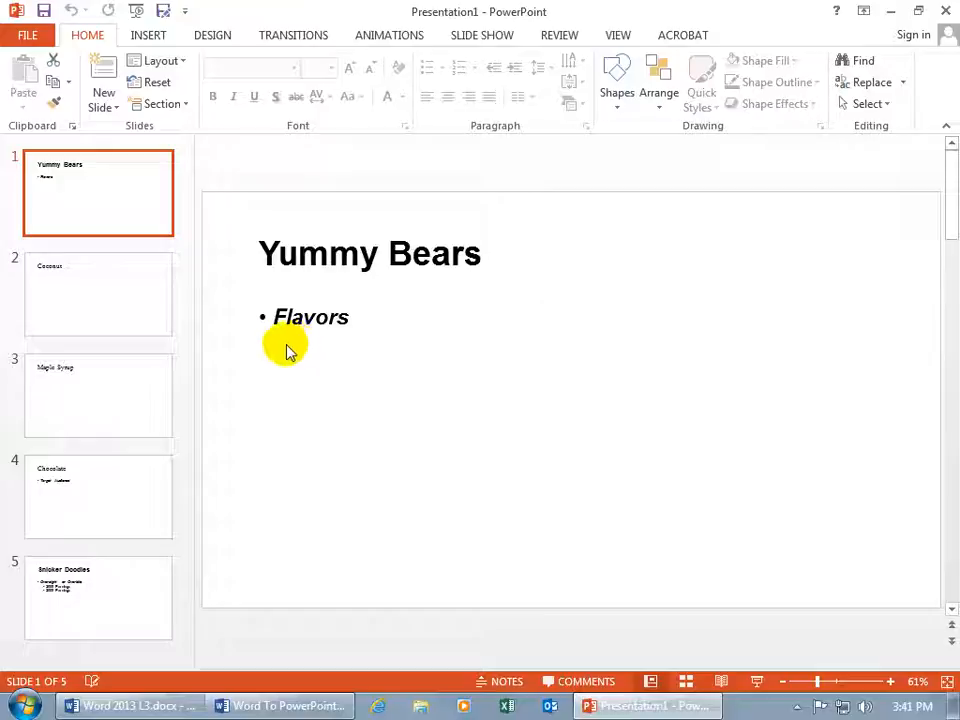
{"action": "left_click", "coordinate": [98, 294]}
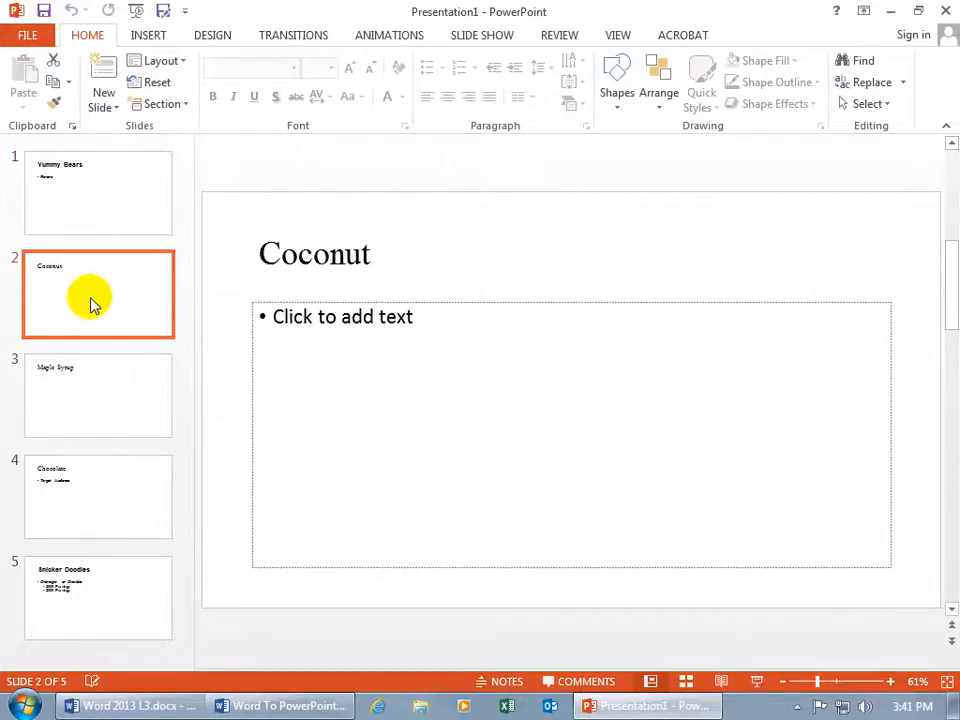
Step: Display slide 5, Snicker Doodles, with Oversight or Overbite and the 2008 and 2009 Earnings bullets
{"action": "left_click", "coordinate": [98, 598]}
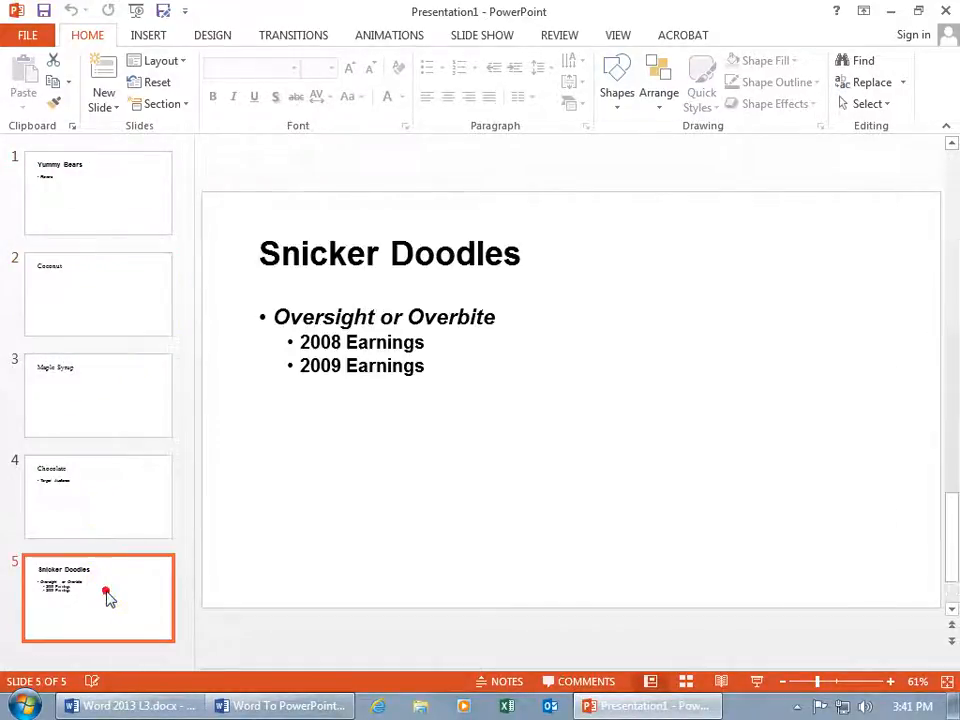
{"action": "mouse_move", "coordinate": [408, 435]}
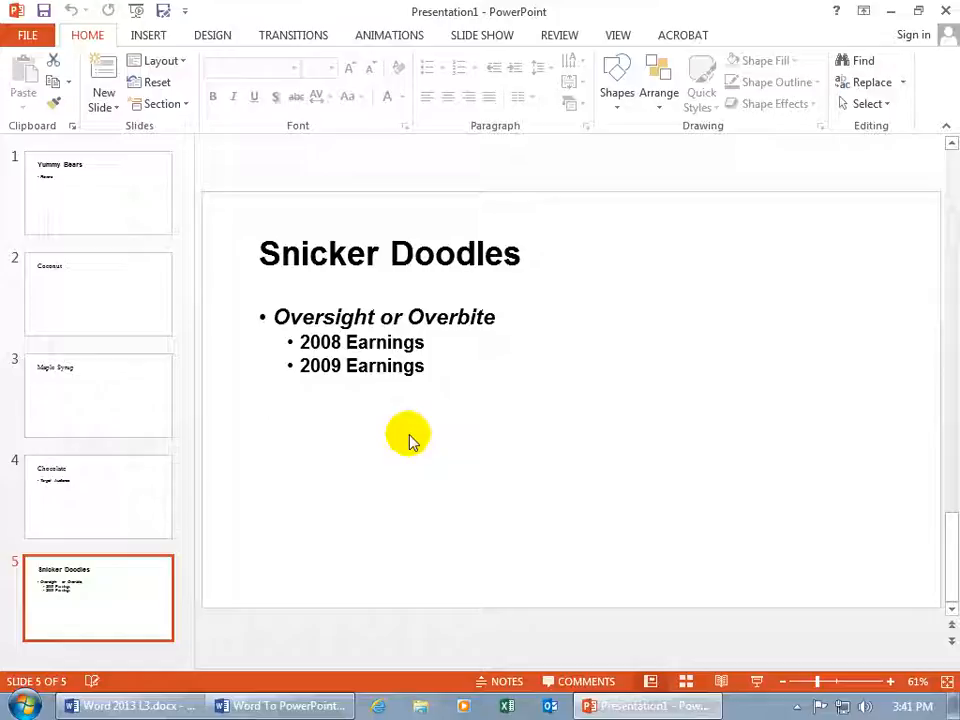
{"action": "mouse_move", "coordinate": [421, 428]}
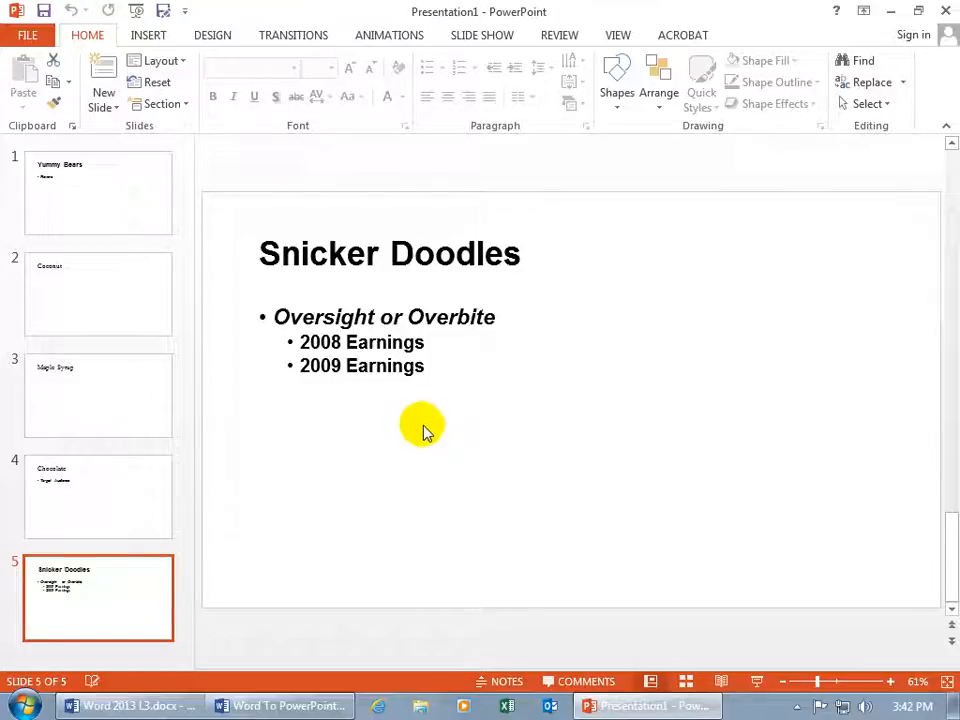
{"action": "mouse_move", "coordinate": [515, 253]}
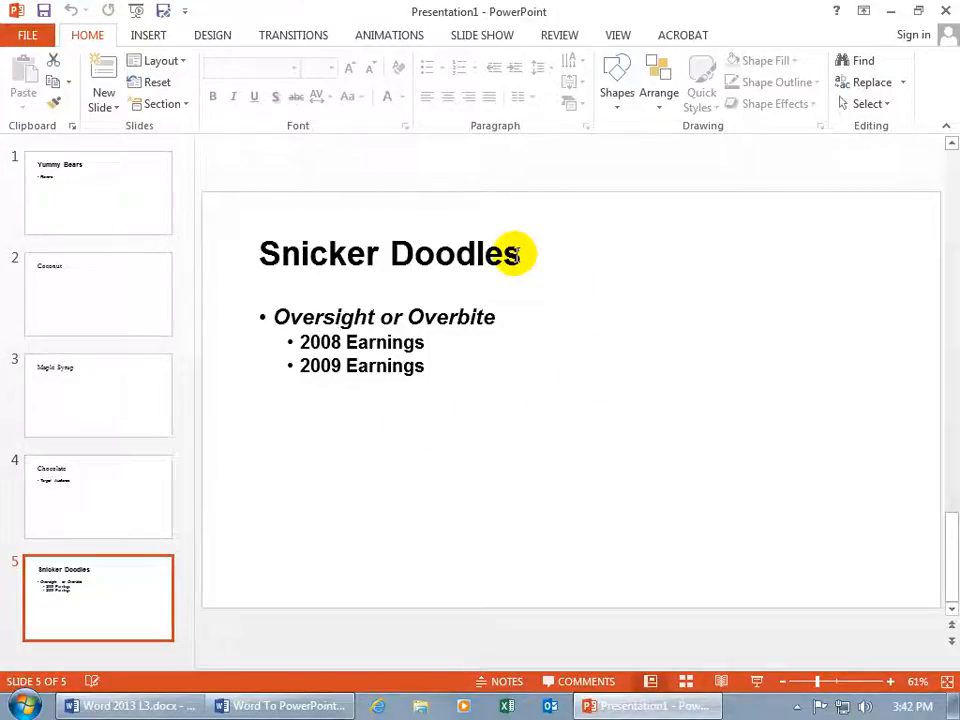
{"action": "mouse_move", "coordinate": [510, 327]}
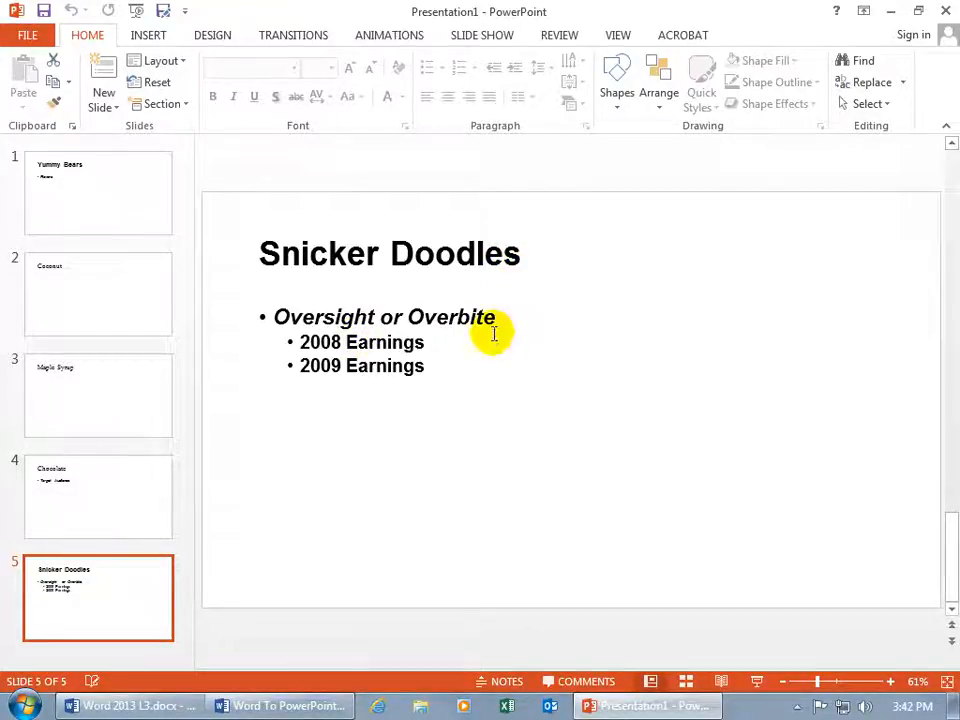
{"action": "mouse_move", "coordinate": [380, 342]}
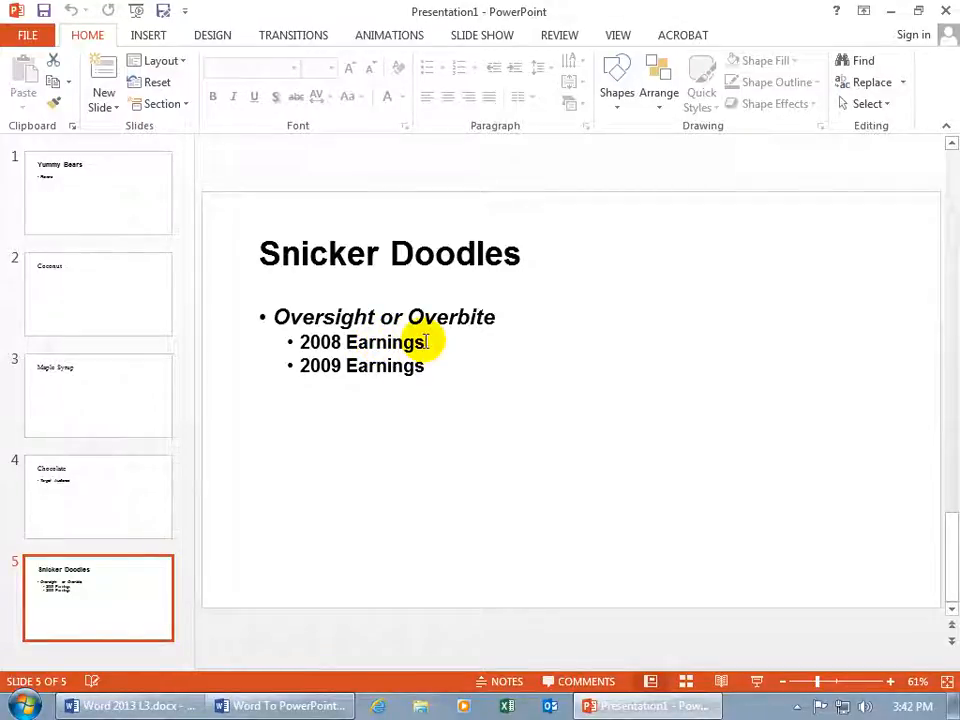
{"action": "mouse_move", "coordinate": [343, 317]}
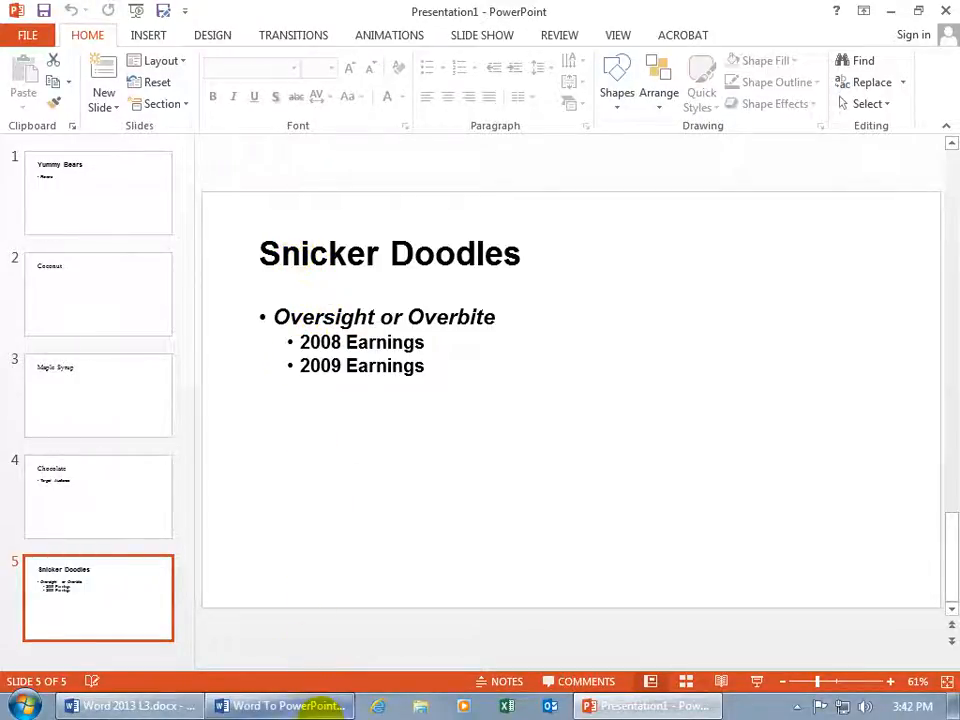
Step: Compare against Word's Snicker Doodles, Oversight or Overbite and Earnings headings, then return to the slide
{"action": "left_click", "coordinate": [280, 706]}
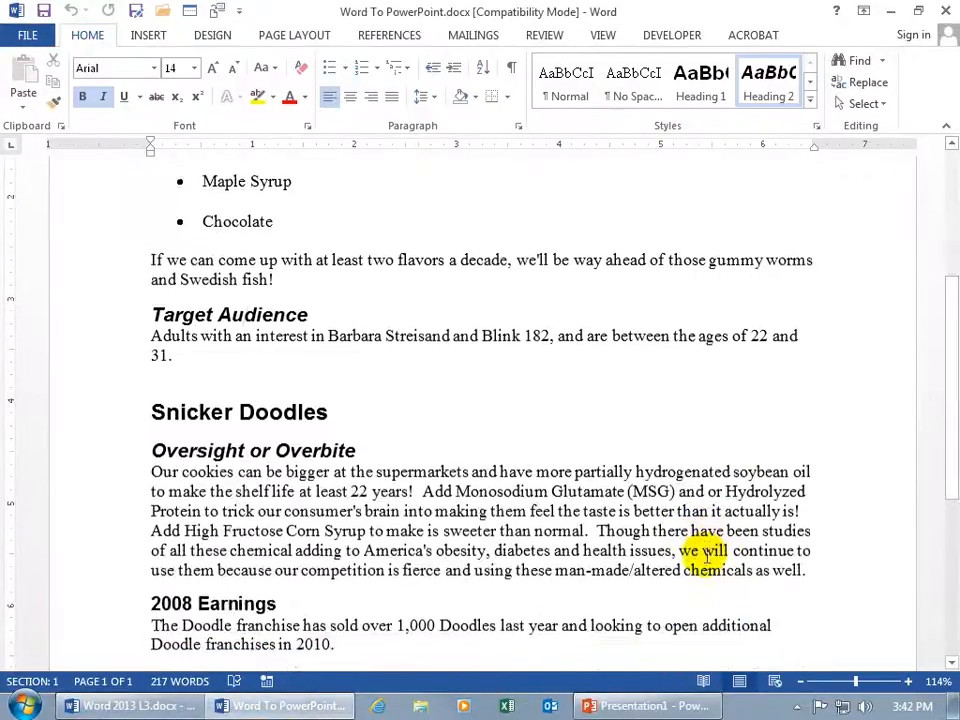
{"action": "scroll", "scroll_direction": "down", "scroll_amount": 3}
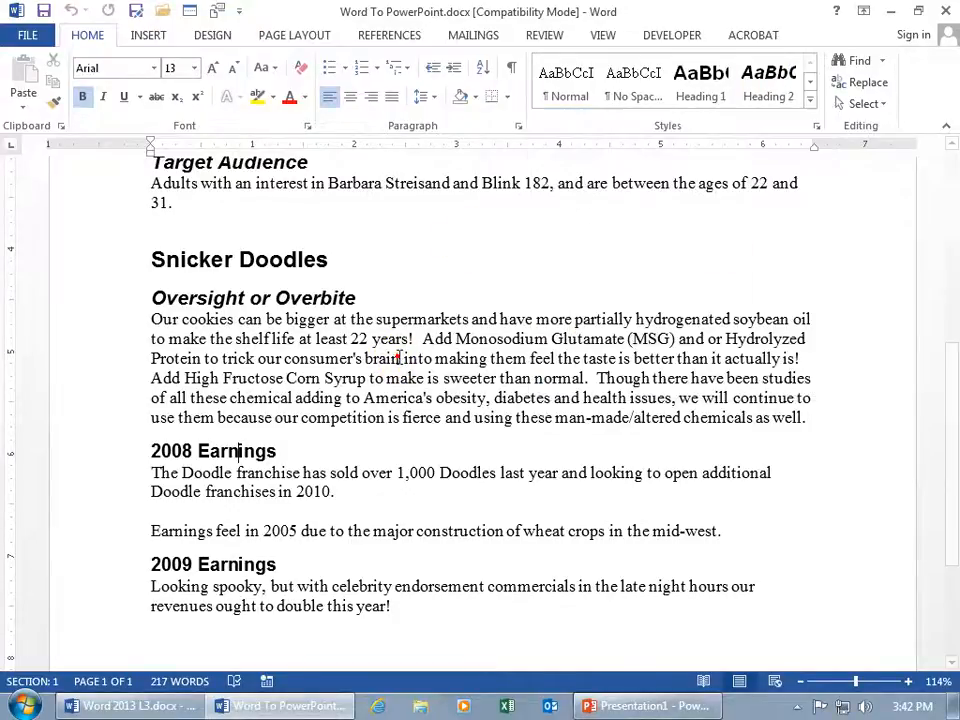
{"action": "double_click", "coordinate": [392, 358]}
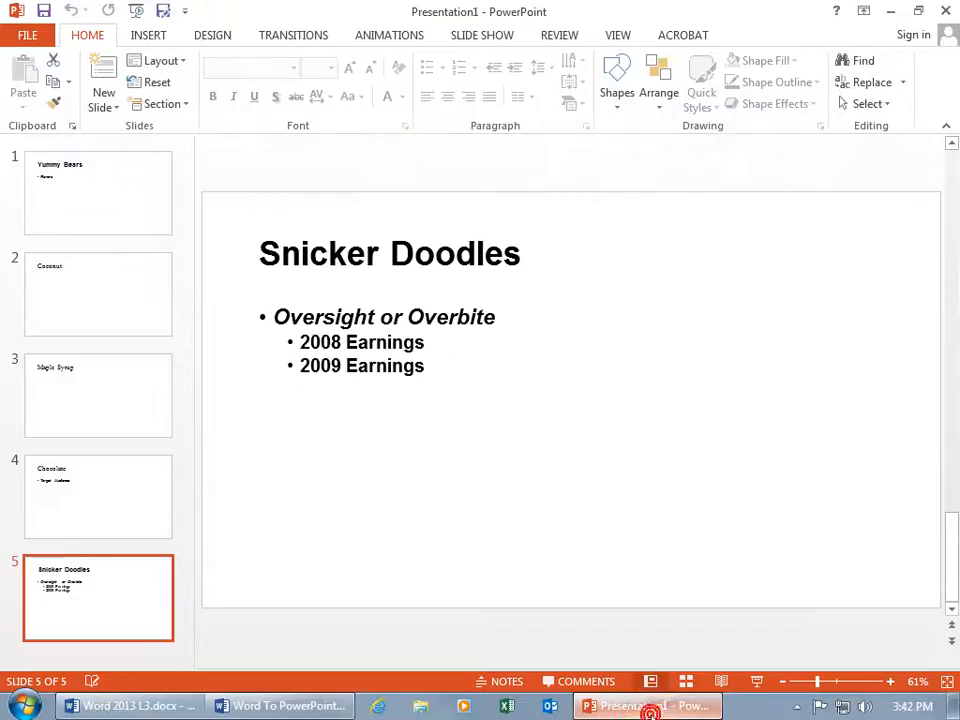
{"action": "mouse_move", "coordinate": [447, 540]}
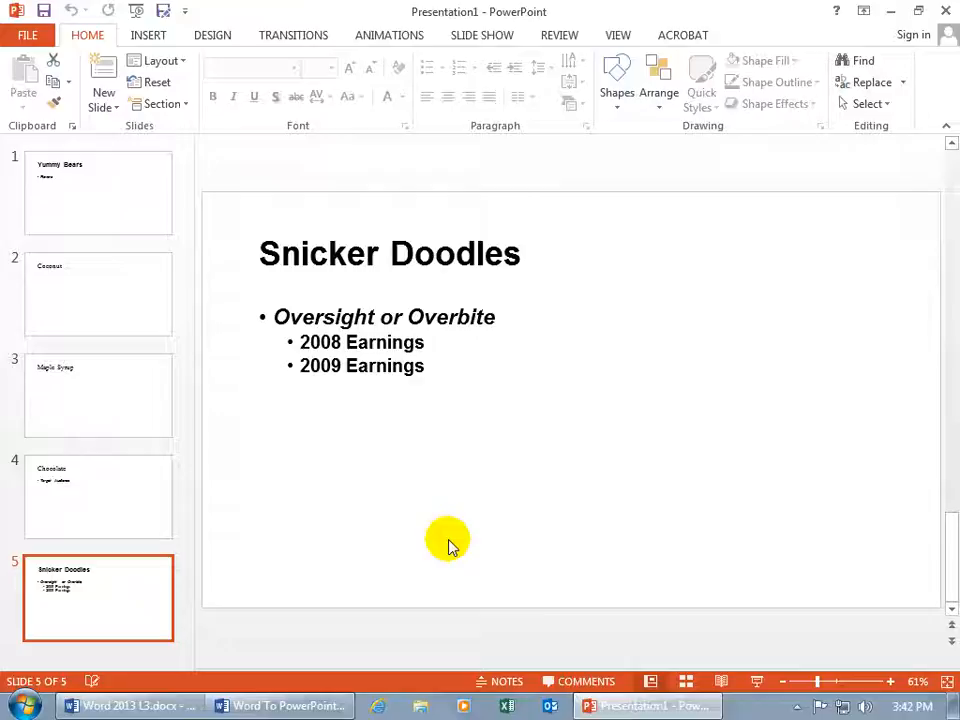
{"action": "mouse_move", "coordinate": [363, 497]}
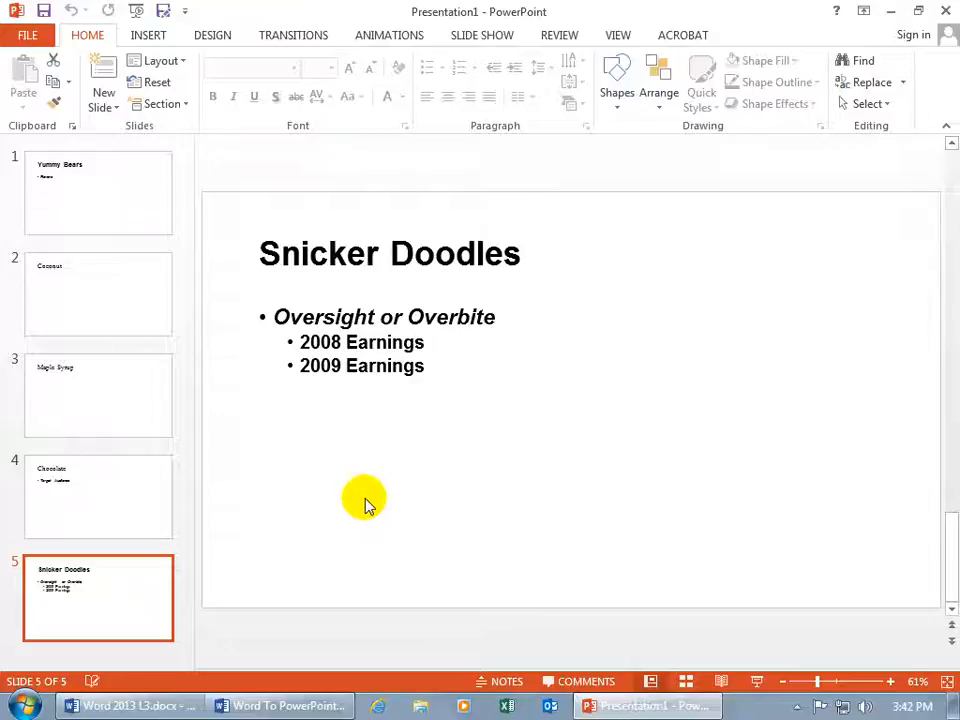
{"action": "mouse_move", "coordinate": [389, 482]}
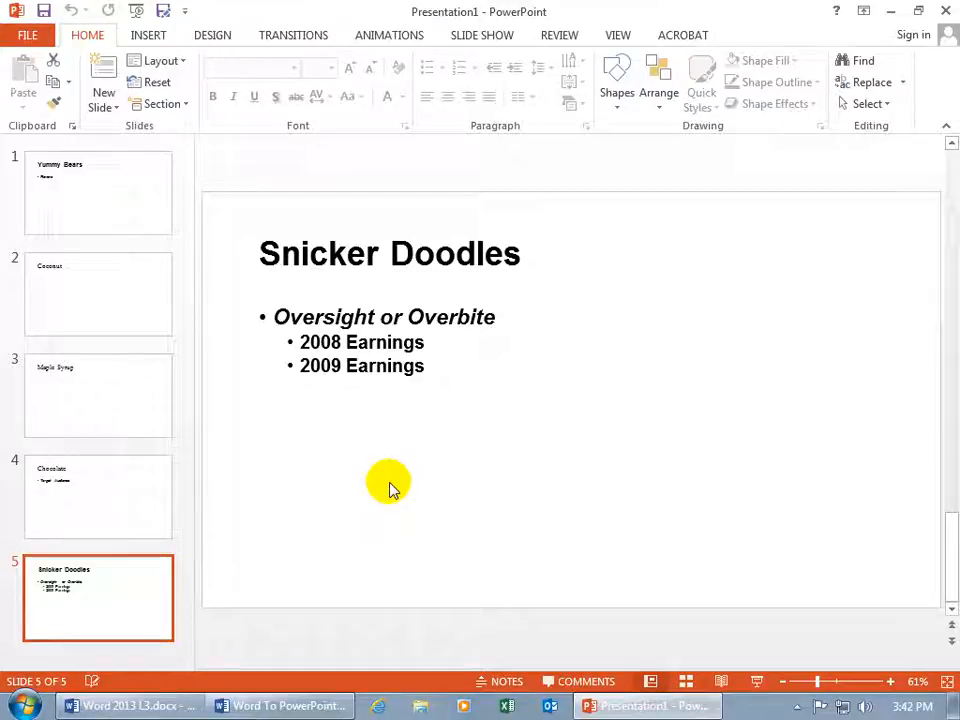
{"action": "mouse_move", "coordinate": [113, 198]}
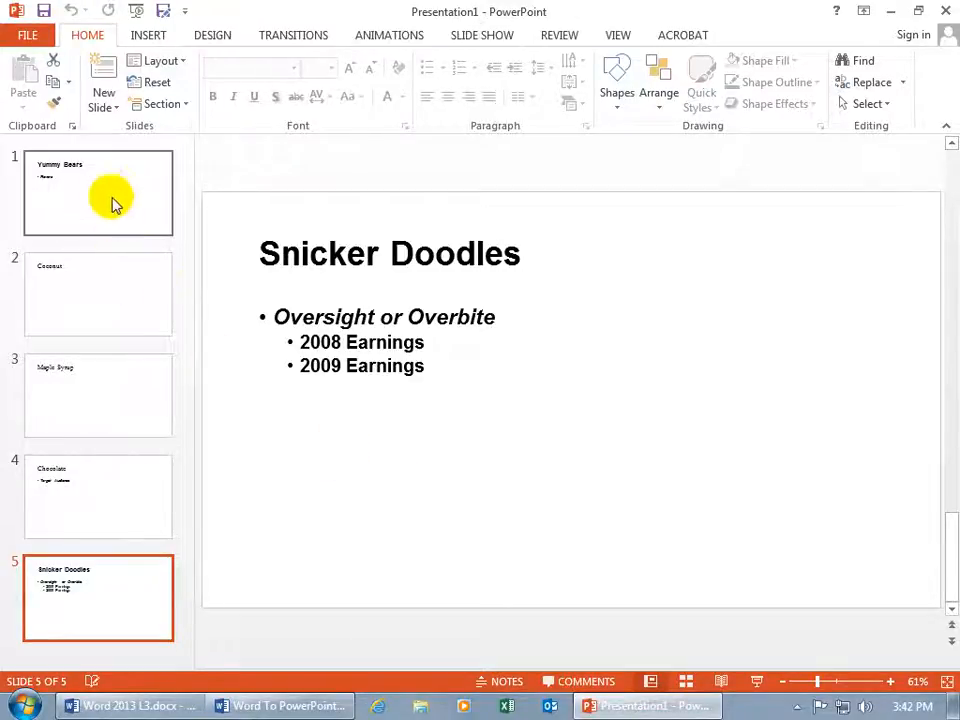
{"action": "left_click", "coordinate": [98, 192]}
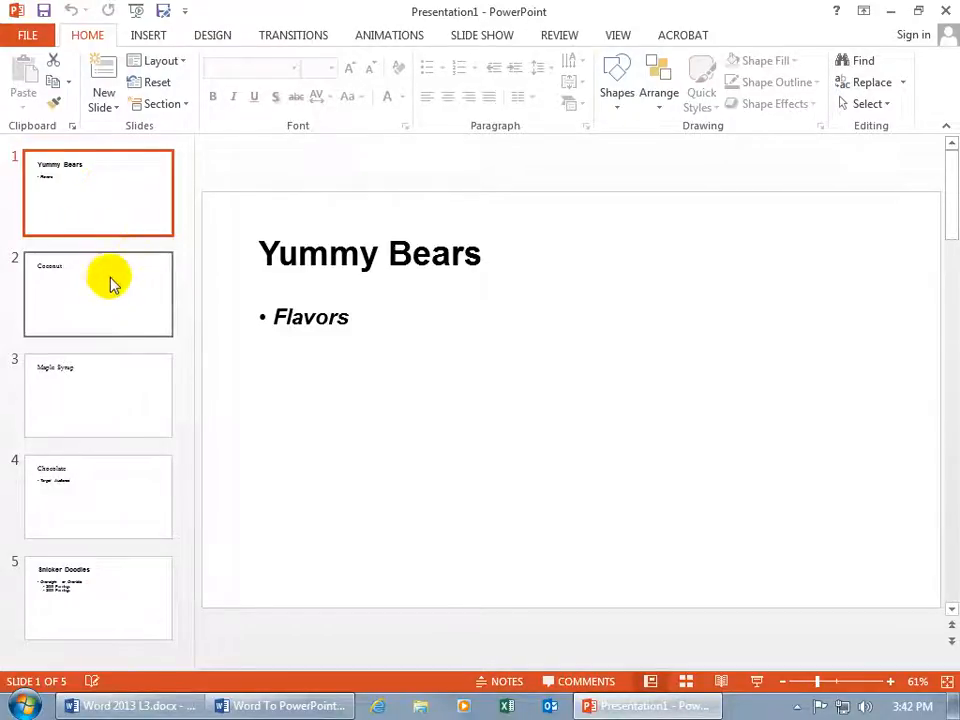
{"action": "mouse_move", "coordinate": [112, 318]}
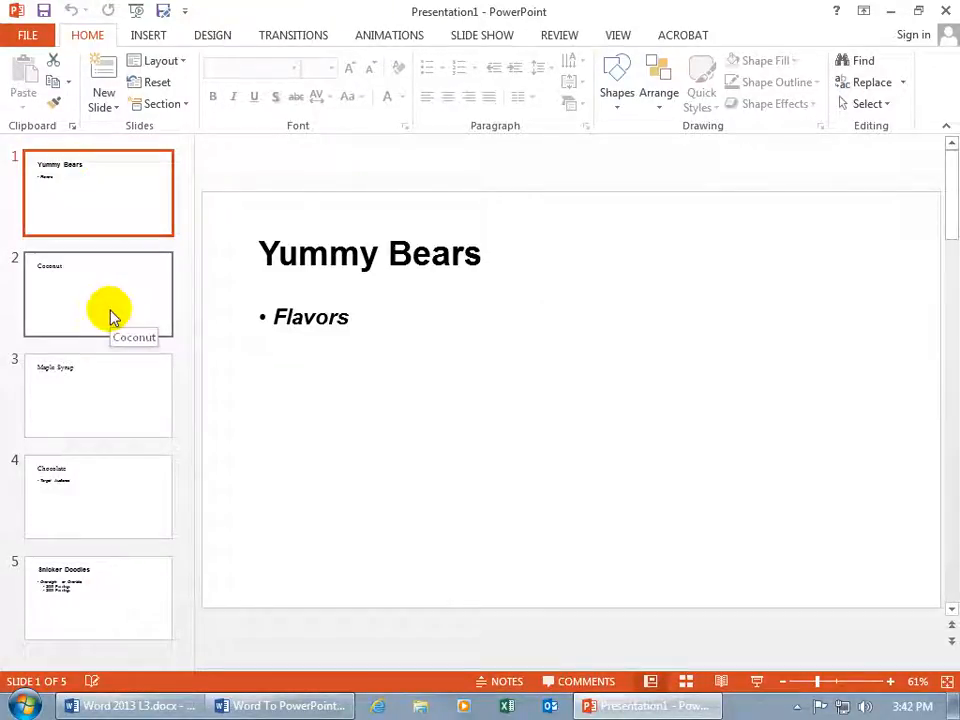
{"action": "left_click", "coordinate": [98, 597]}
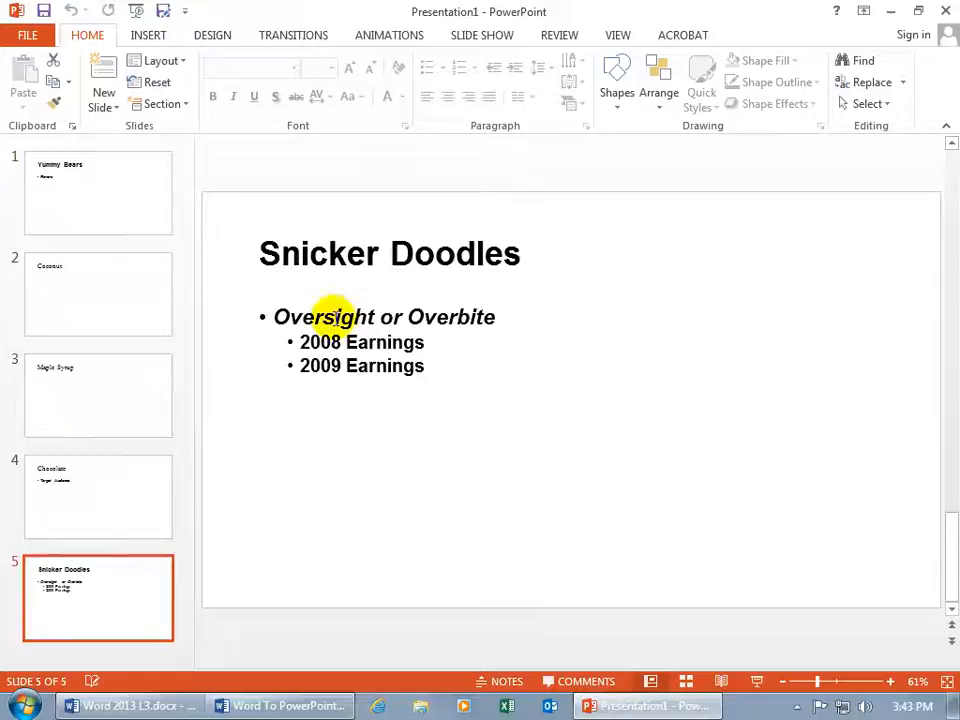